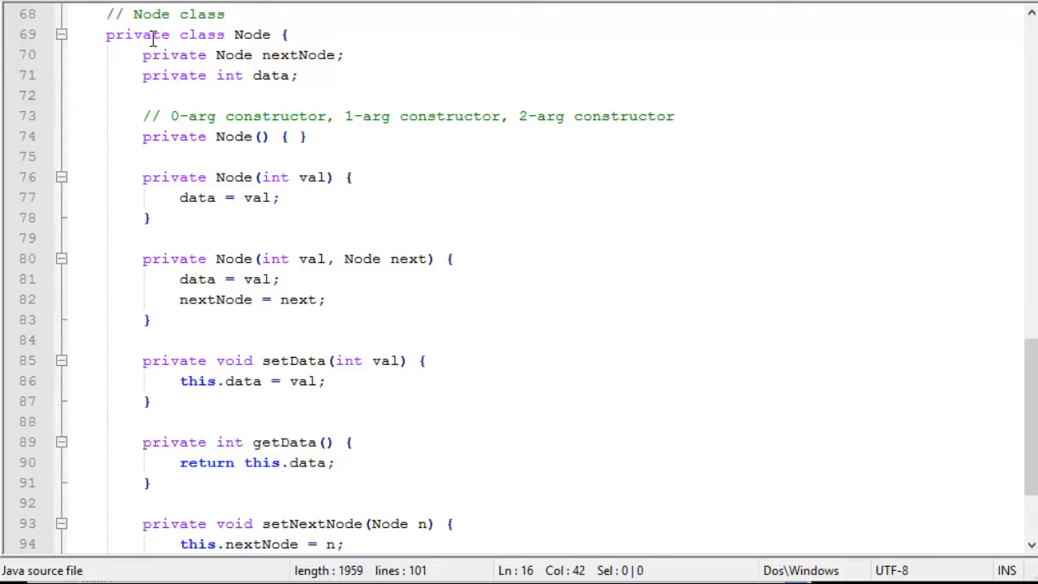
{"action": "mouse_move", "coordinate": [199, 14]}
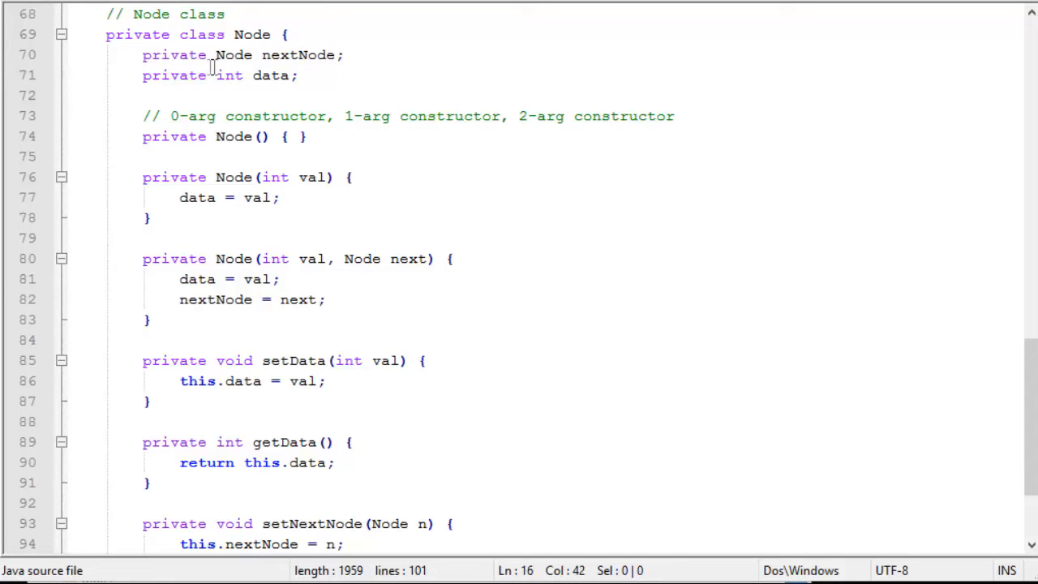
{"action": "mouse_move", "coordinate": [282, 81]}
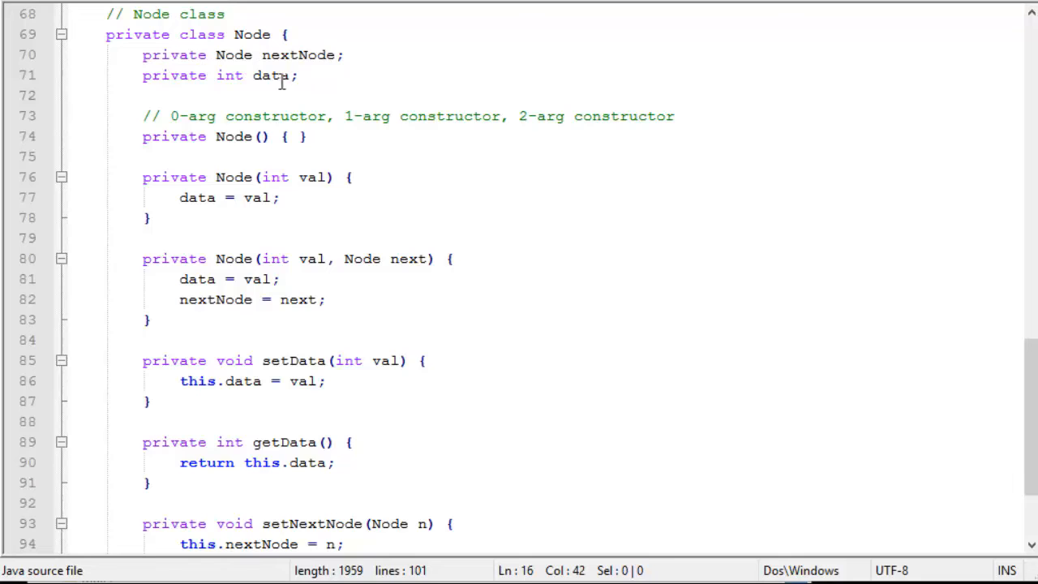
{"action": "mouse_move", "coordinate": [239, 81]}
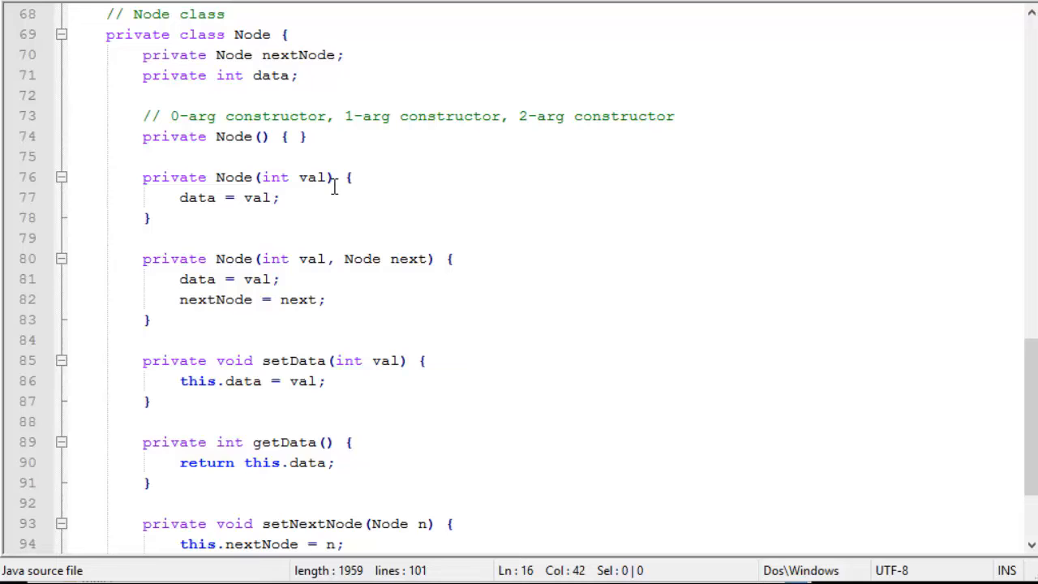
{"action": "mouse_move", "coordinate": [231, 263]}
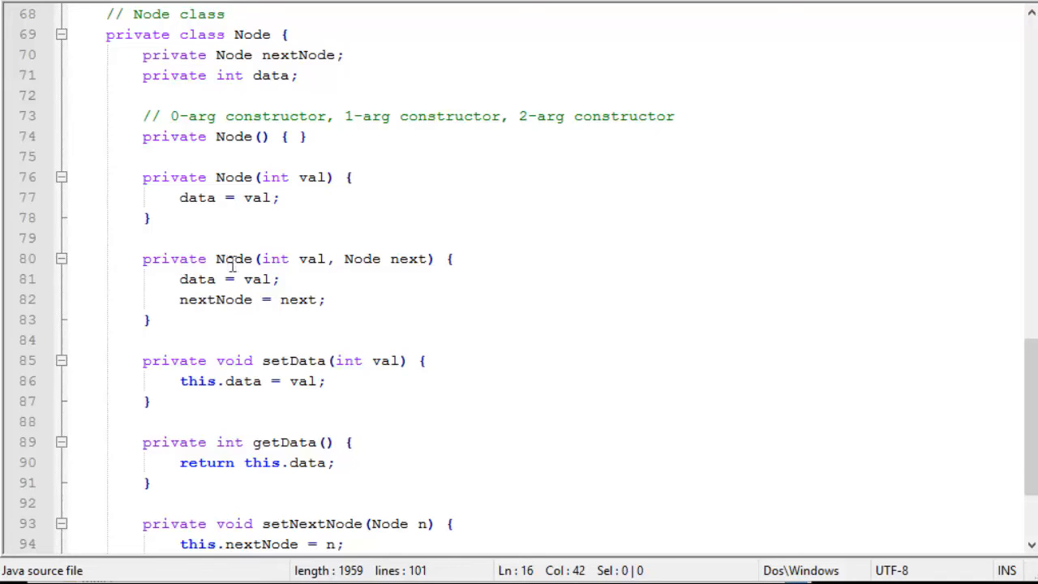
{"action": "mouse_move", "coordinate": [401, 272]}
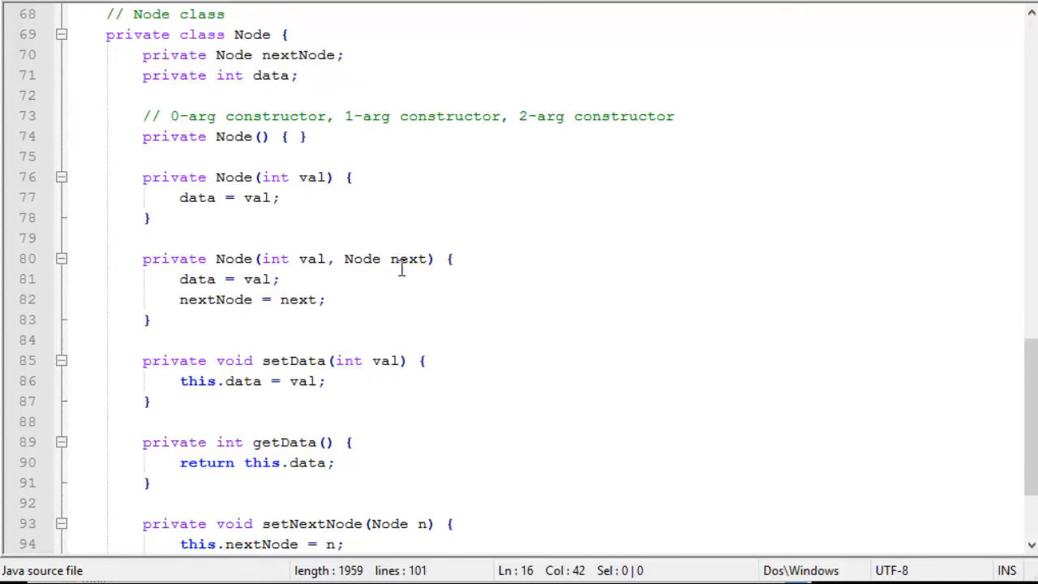
{"action": "mouse_move", "coordinate": [182, 190]}
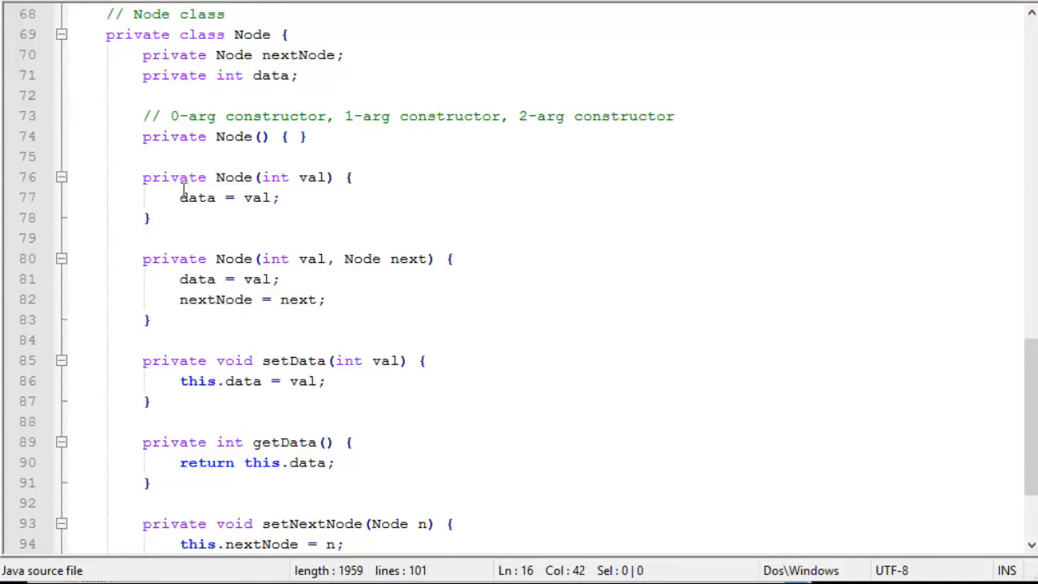
{"action": "mouse_move", "coordinate": [300, 299]}
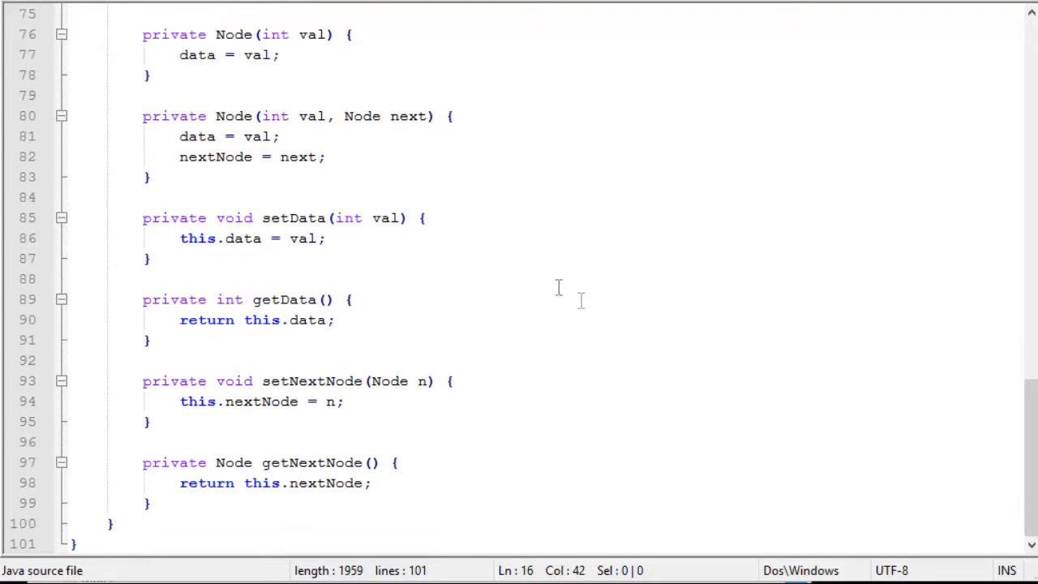
{"action": "mouse_move", "coordinate": [369, 278]}
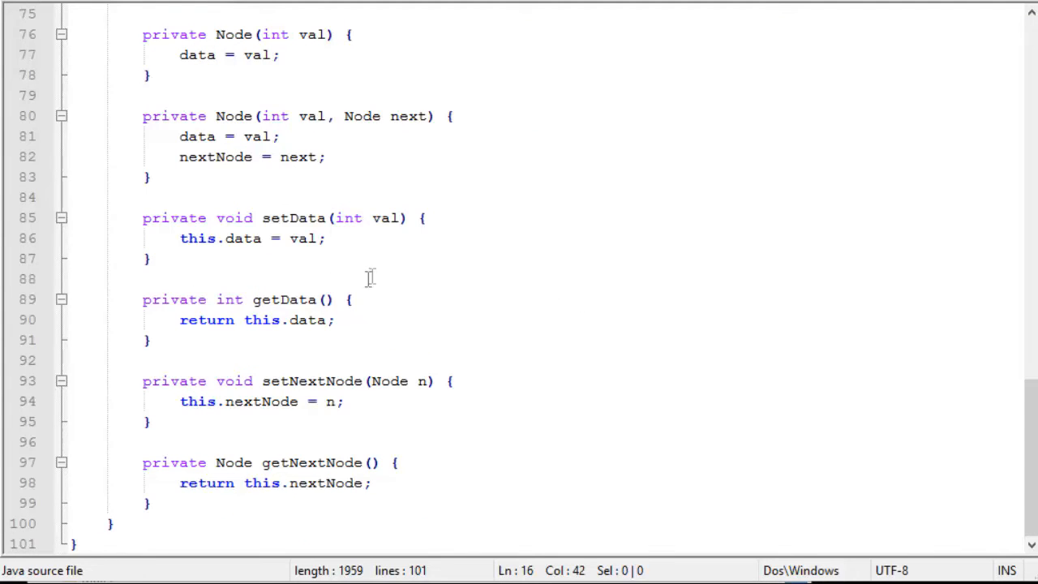
{"action": "mouse_move", "coordinate": [378, 434]}
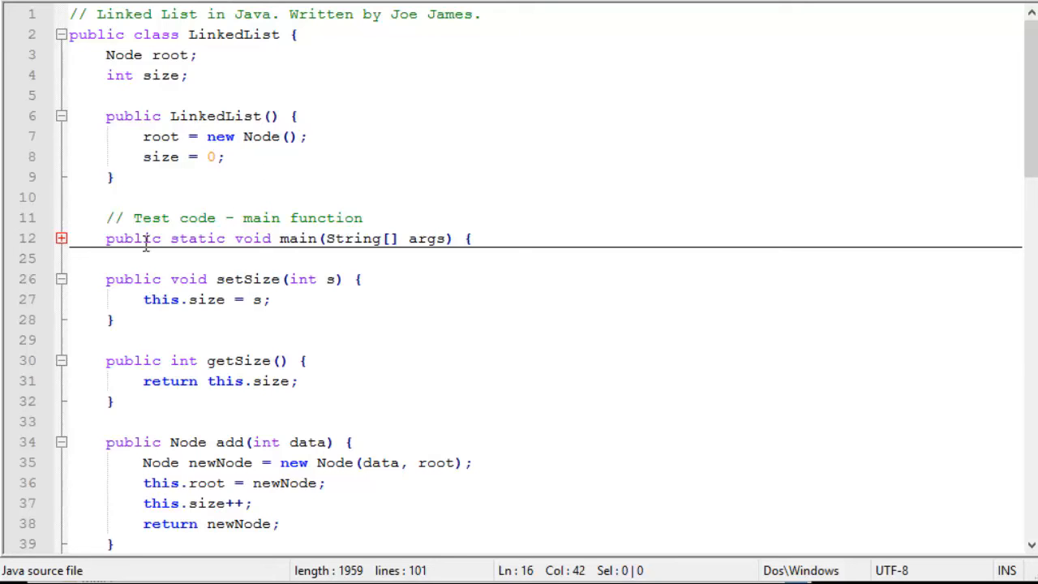
{"action": "scroll", "scroll_direction": "down", "scroll_amount": 3}
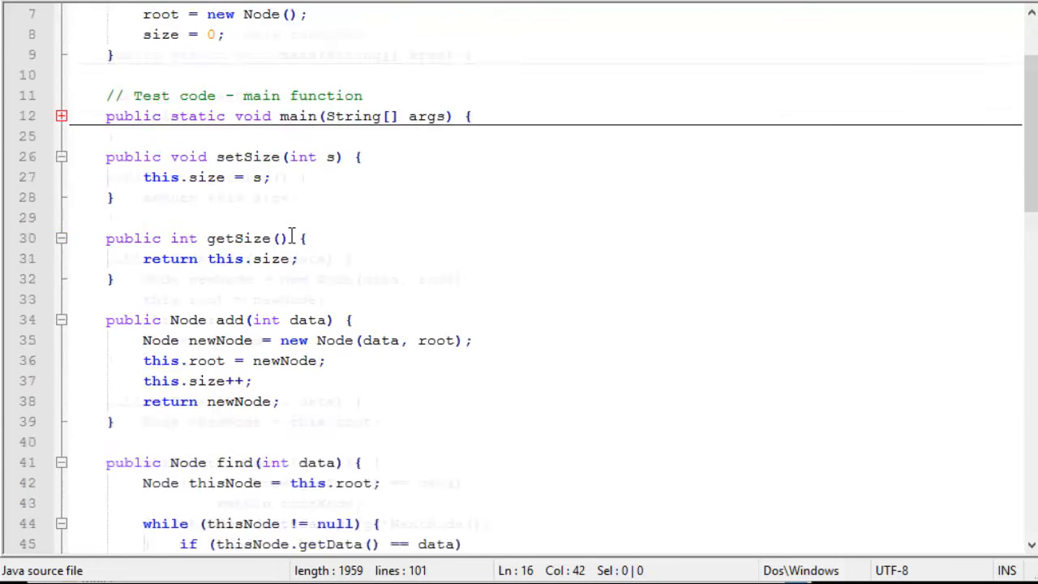
{"action": "scroll", "scroll_direction": "down", "scroll_amount": 3}
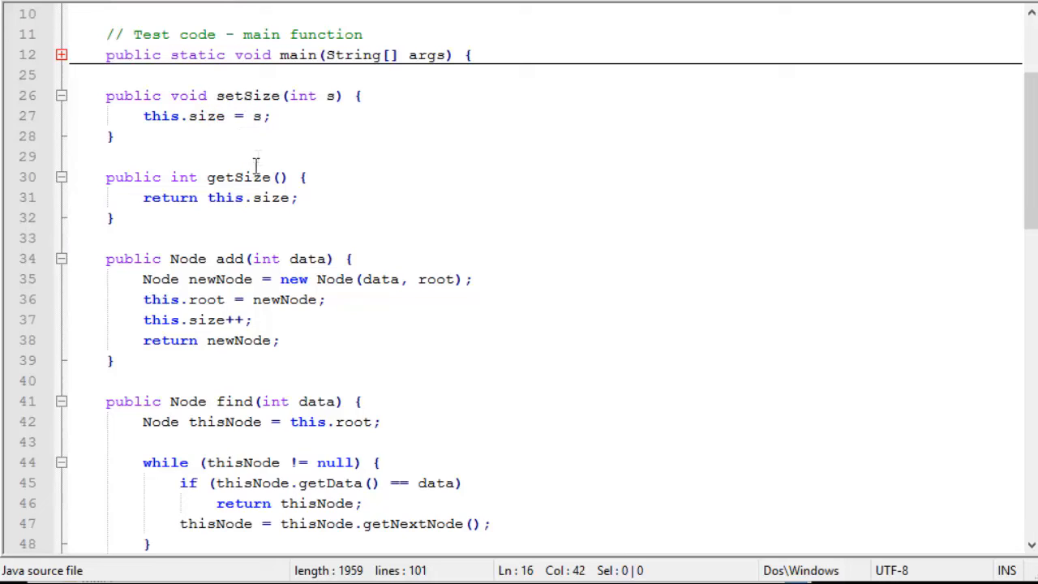
{"action": "mouse_move", "coordinate": [232, 166]}
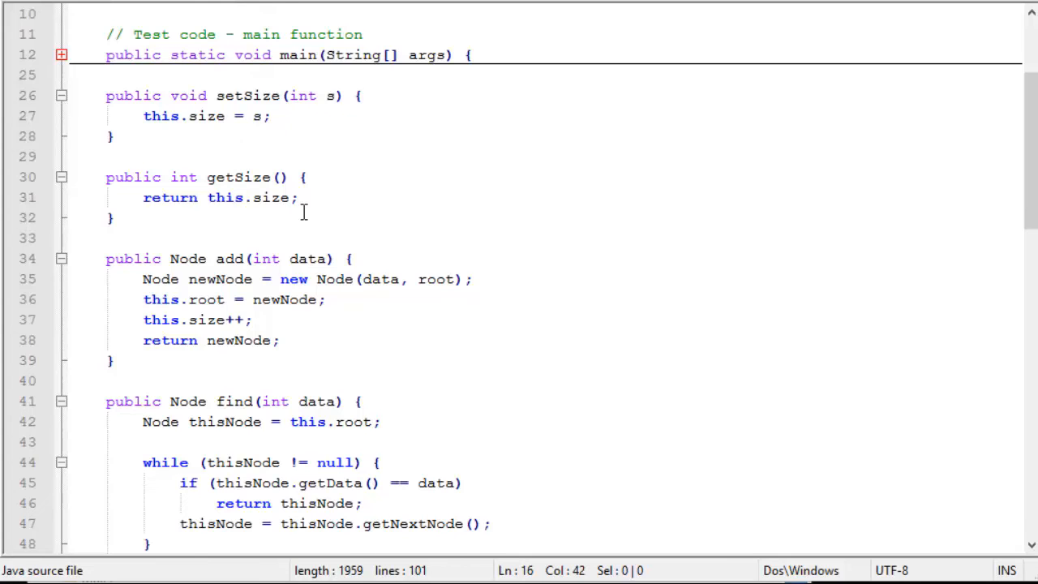
{"action": "scroll", "scroll_direction": "down", "scroll_amount": 3}
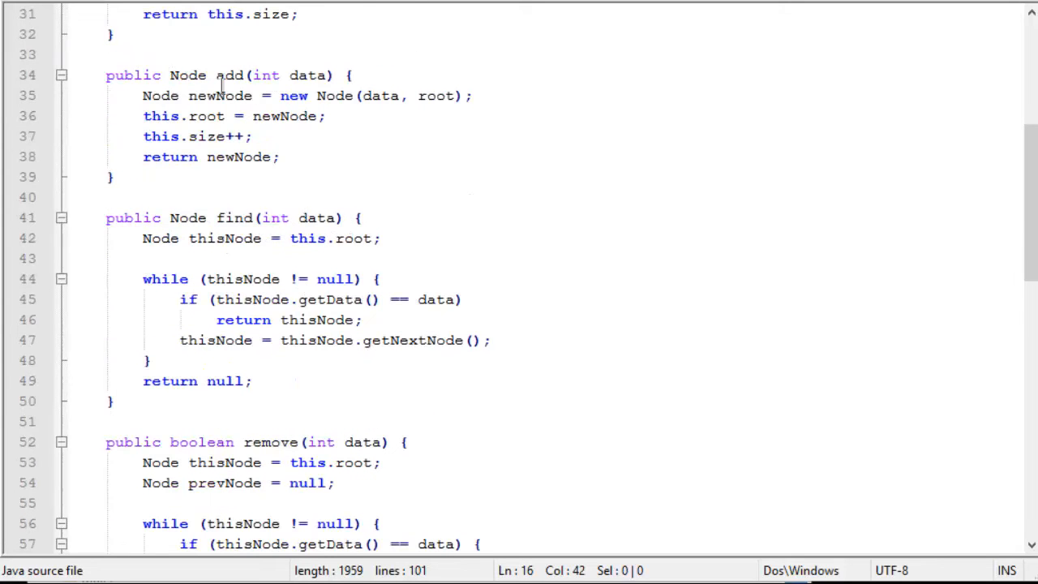
{"action": "mouse_move", "coordinate": [166, 109]}
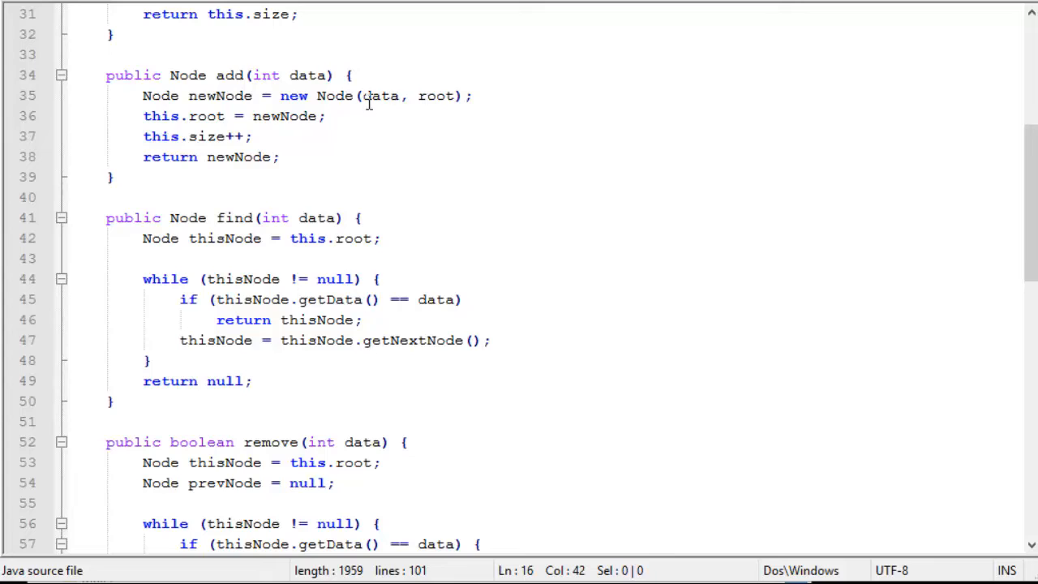
{"action": "mouse_move", "coordinate": [445, 109]}
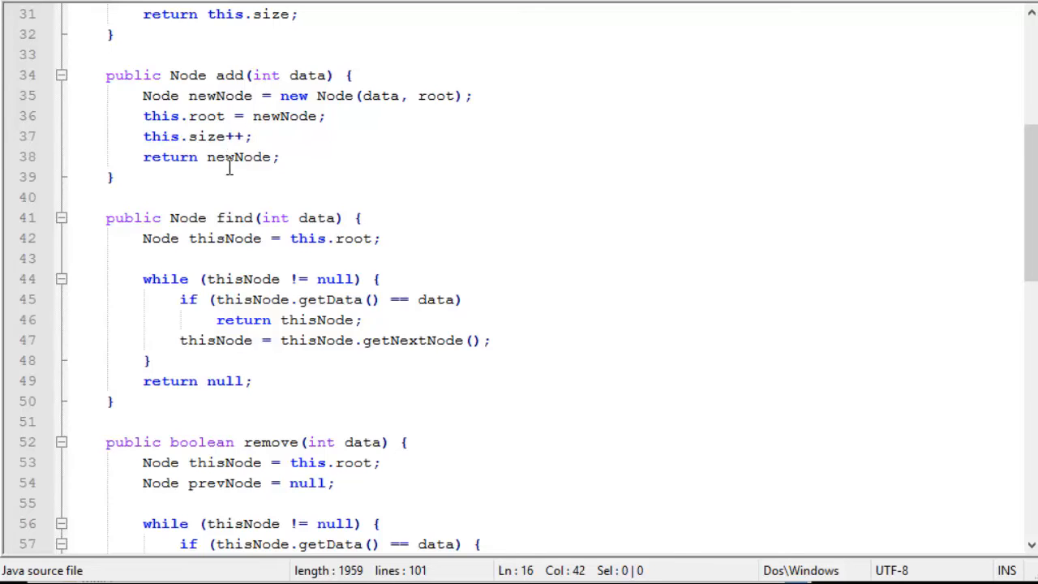
{"action": "mouse_move", "coordinate": [292, 166]}
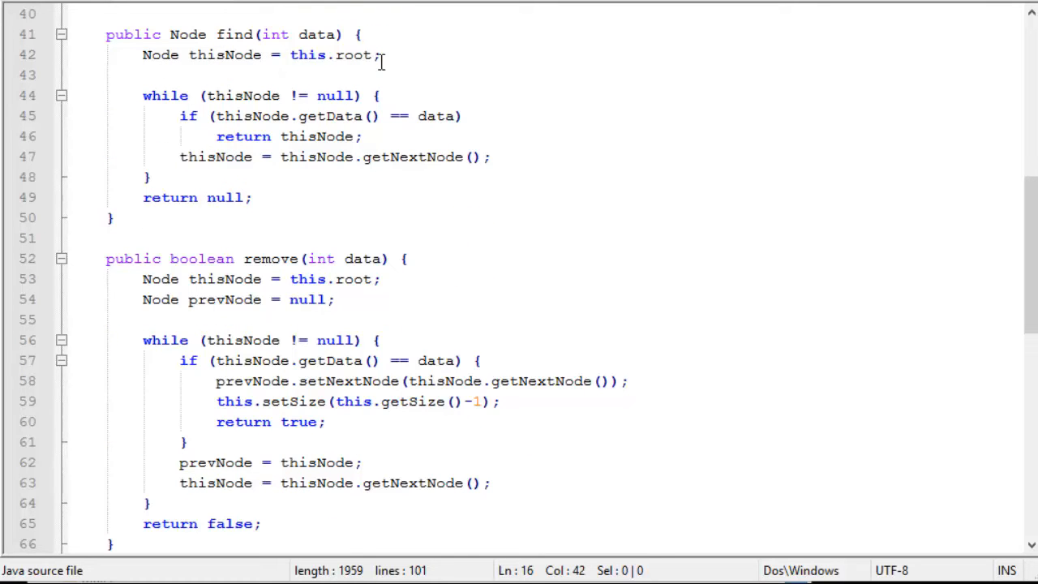
{"action": "mouse_move", "coordinate": [219, 110]}
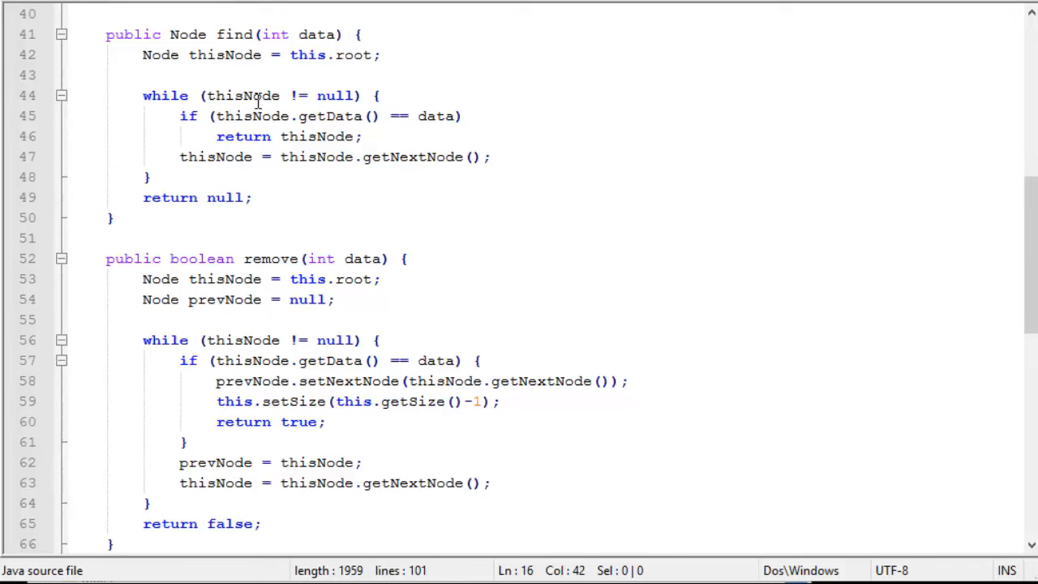
{"action": "mouse_move", "coordinate": [237, 108]}
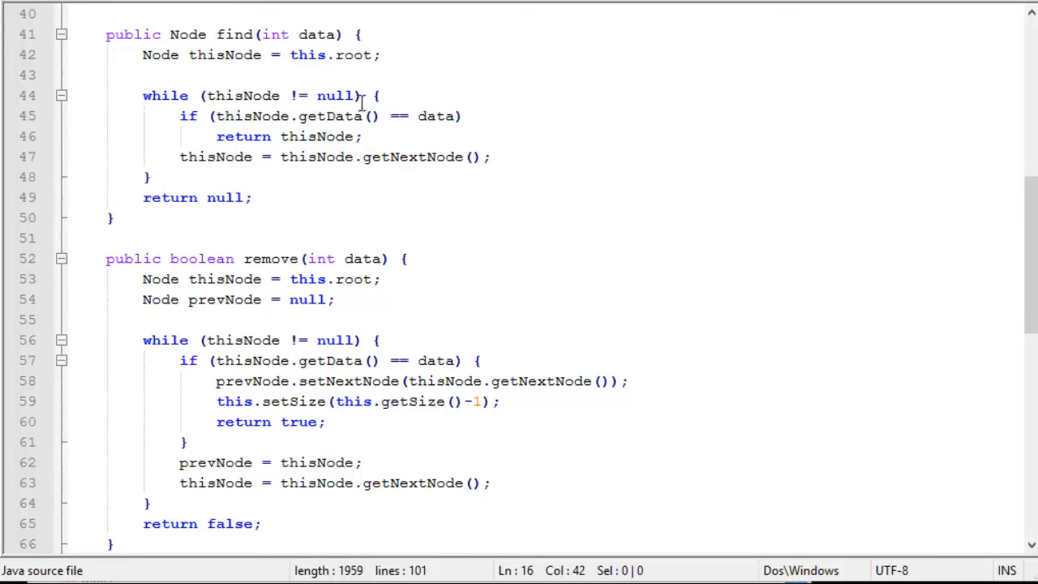
{"action": "mouse_move", "coordinate": [397, 122]}
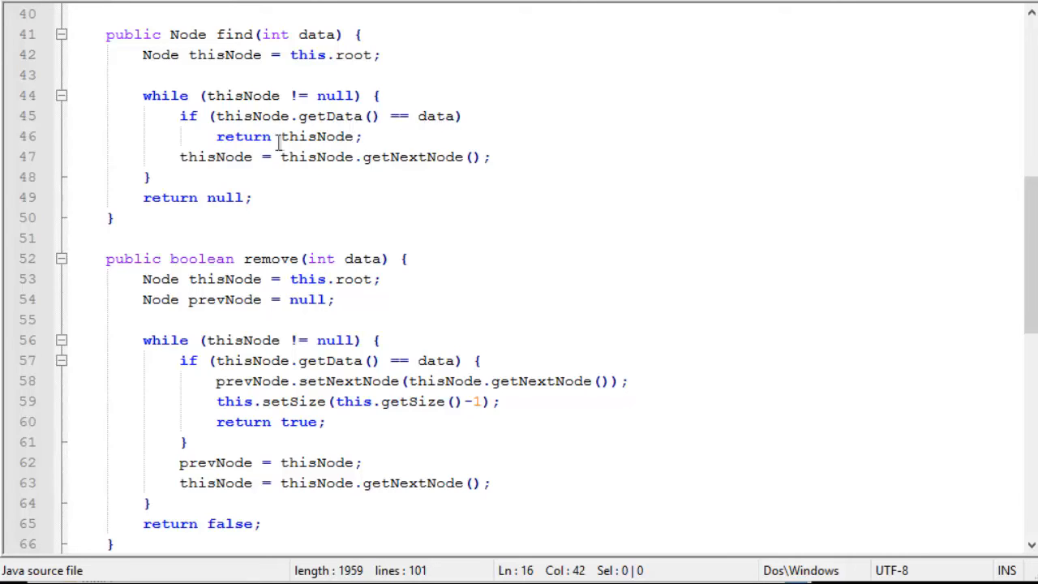
{"action": "mouse_move", "coordinate": [255, 146]}
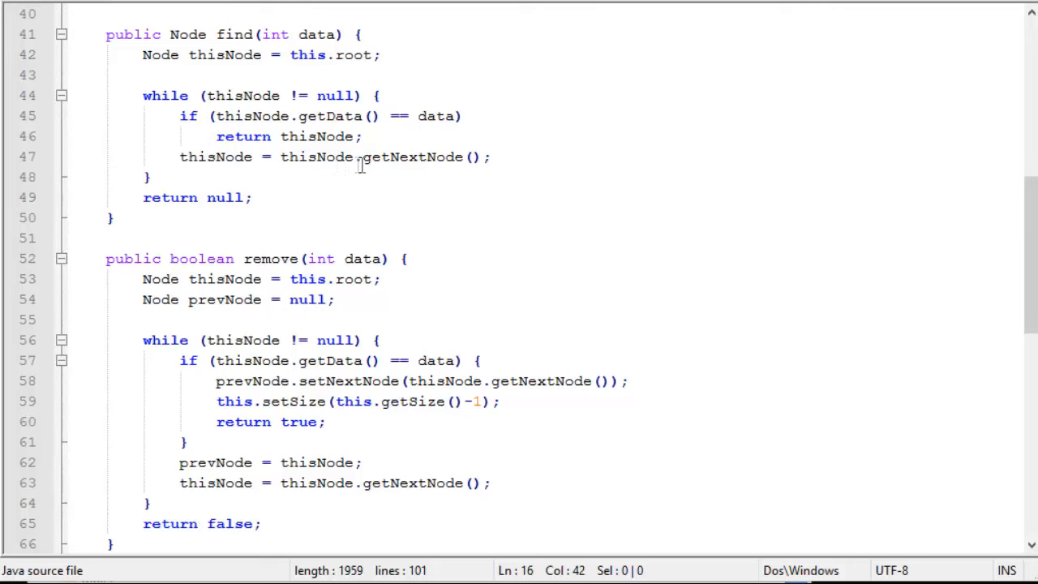
{"action": "mouse_move", "coordinate": [354, 167]}
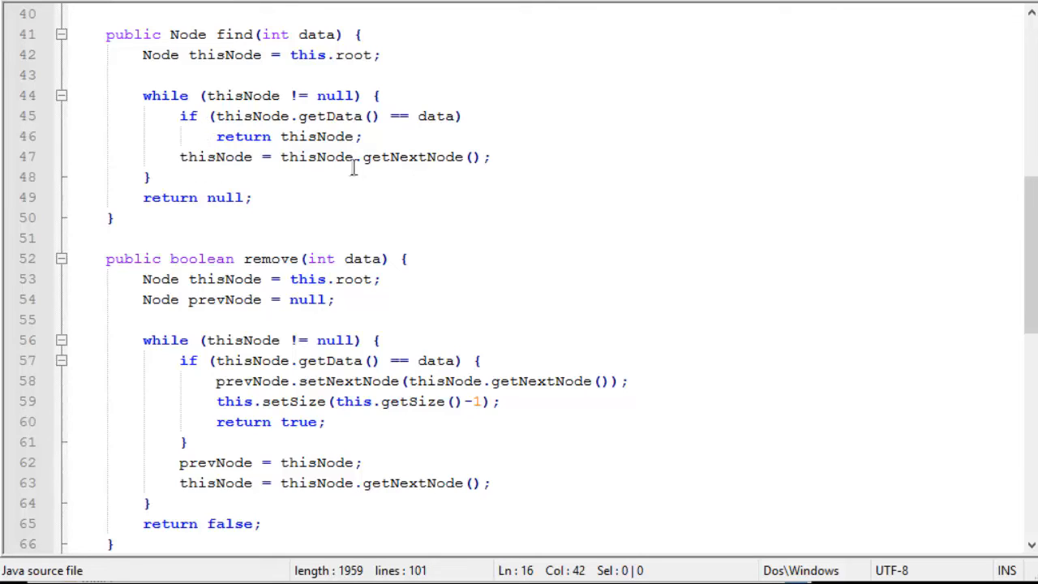
{"action": "mouse_move", "coordinate": [422, 166]}
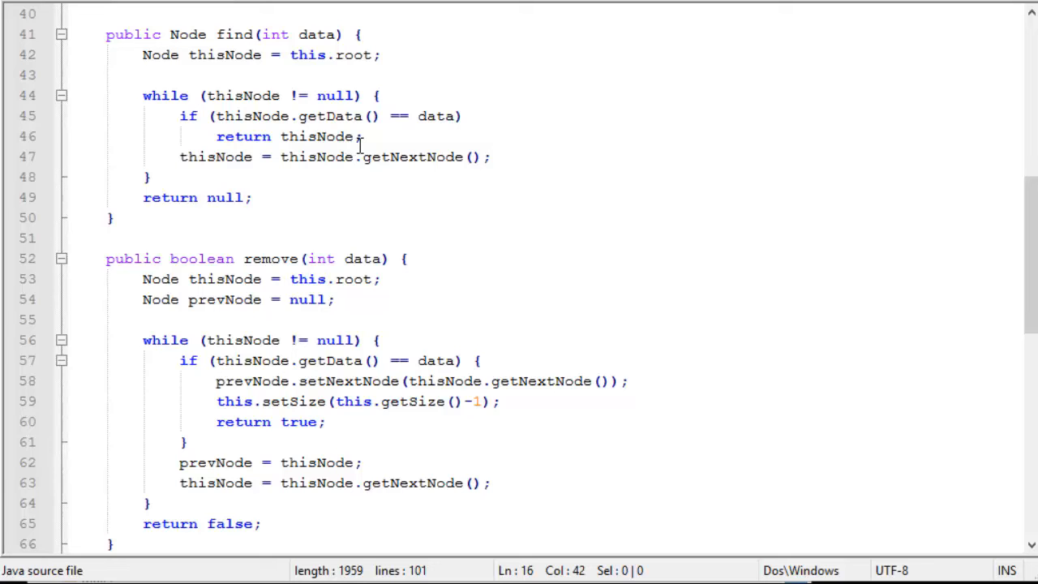
{"action": "mouse_move", "coordinate": [394, 206]}
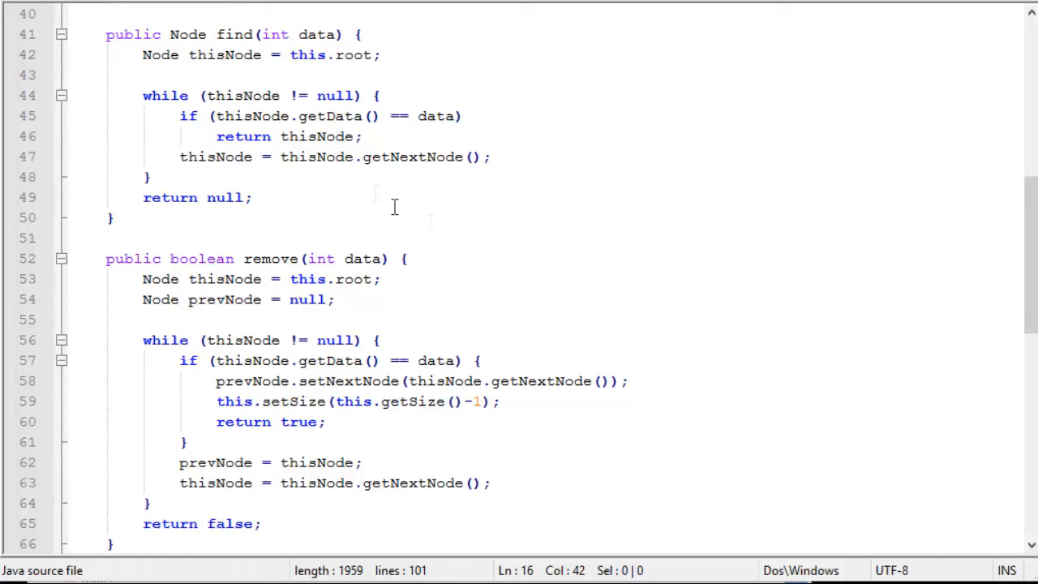
{"action": "mouse_move", "coordinate": [307, 170]}
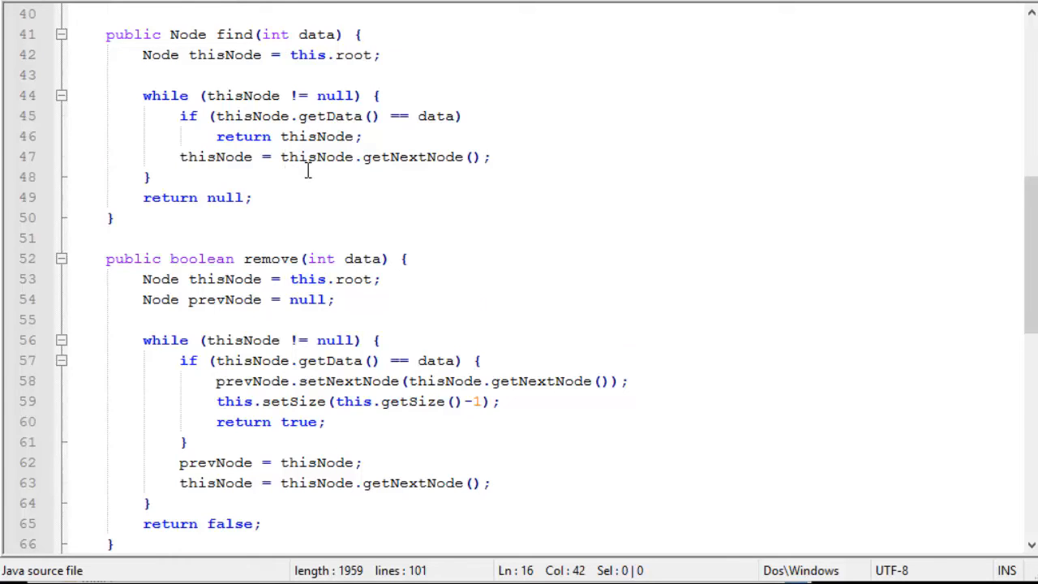
{"action": "scroll", "scroll_direction": "down", "scroll_amount": 3}
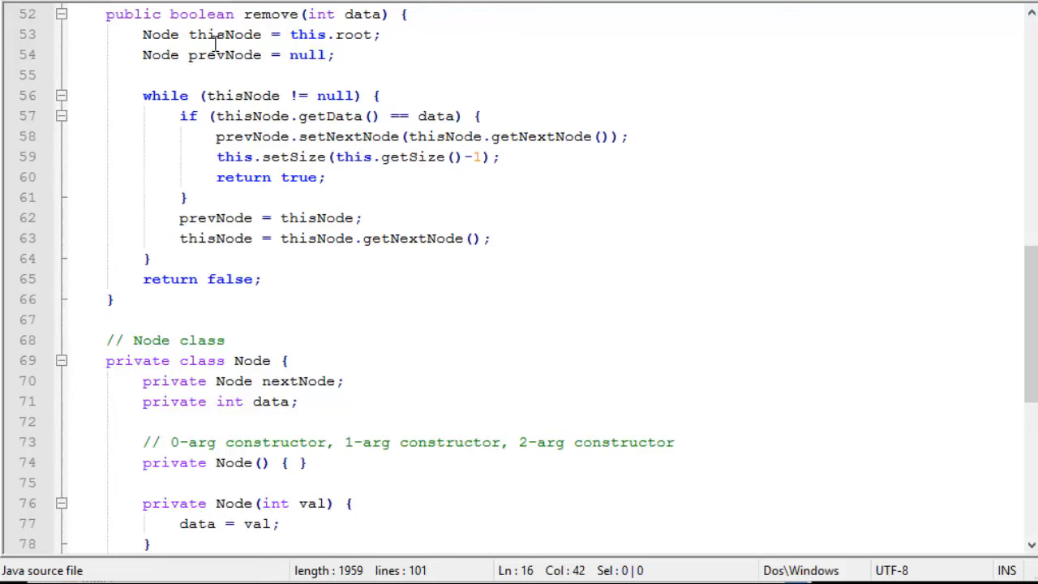
{"action": "mouse_move", "coordinate": [198, 67]}
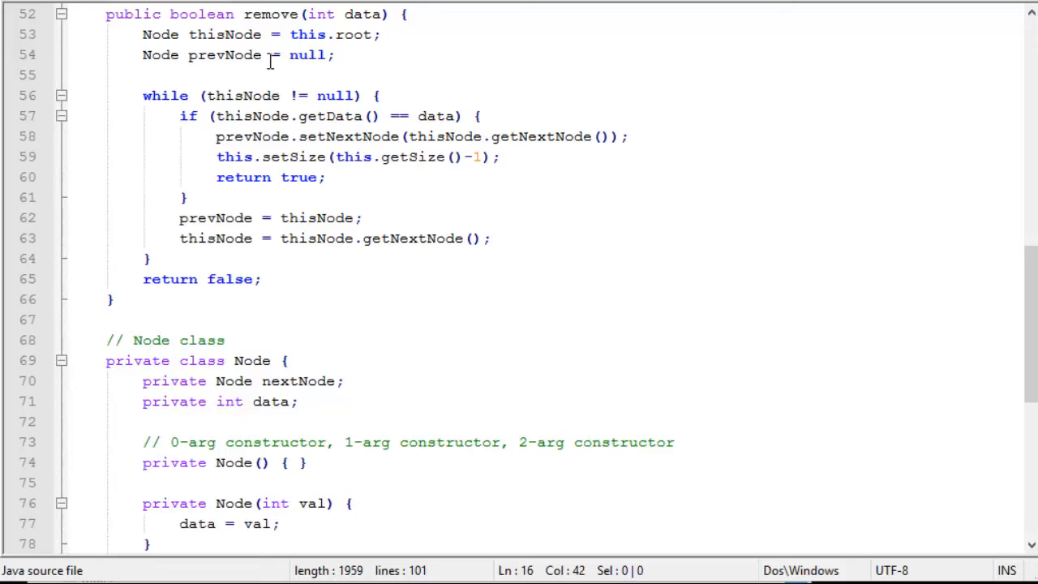
{"action": "mouse_move", "coordinate": [195, 44]}
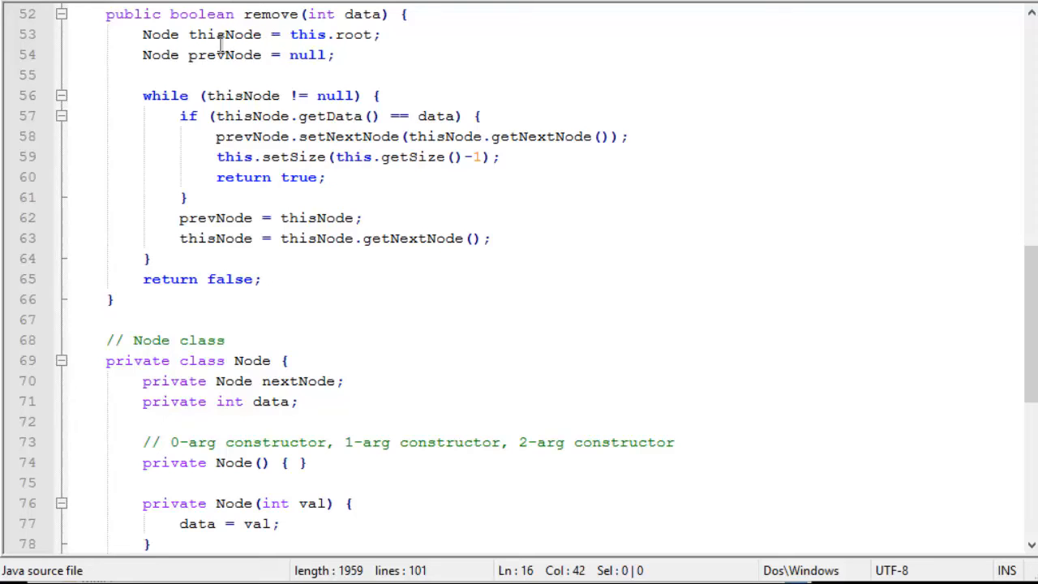
{"action": "mouse_move", "coordinate": [203, 69]}
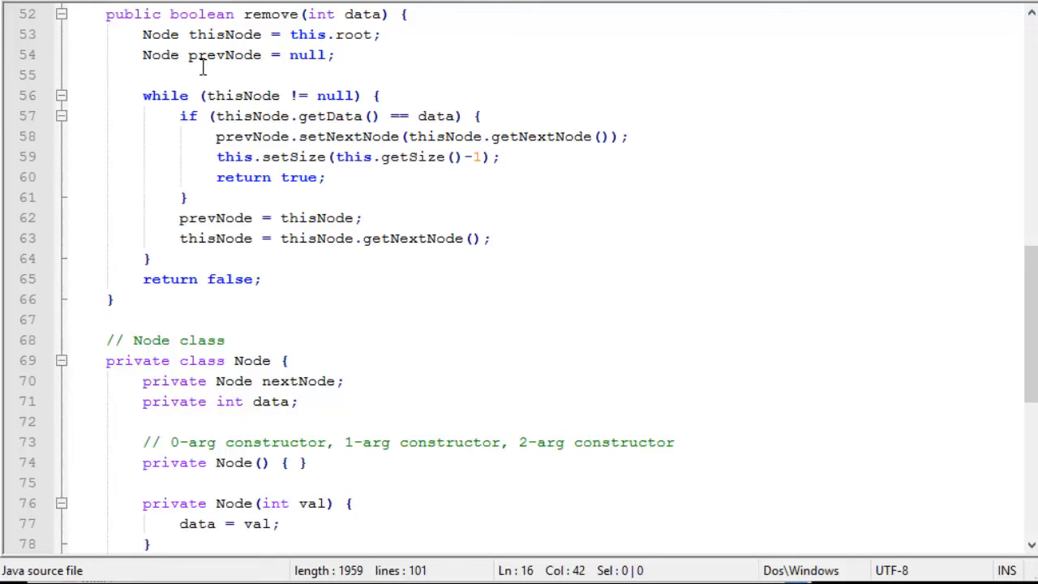
{"action": "mouse_move", "coordinate": [268, 68]}
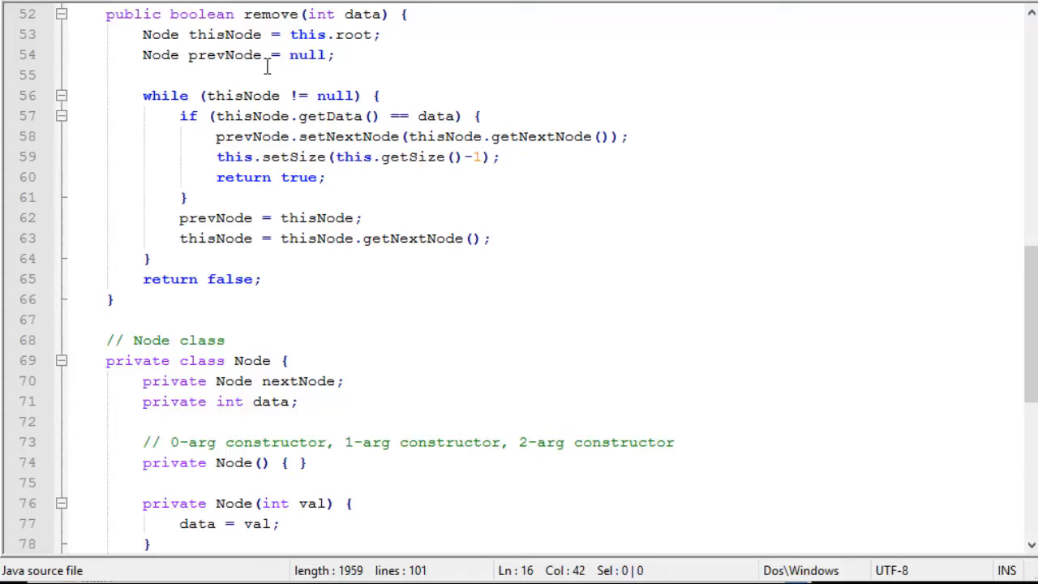
{"action": "mouse_move", "coordinate": [367, 44]}
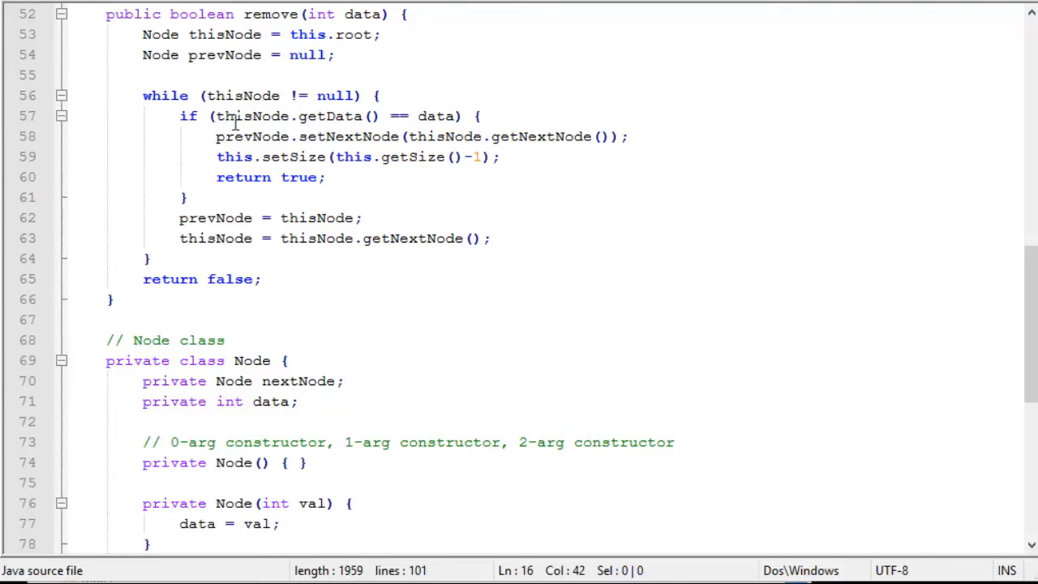
{"action": "mouse_move", "coordinate": [341, 127]}
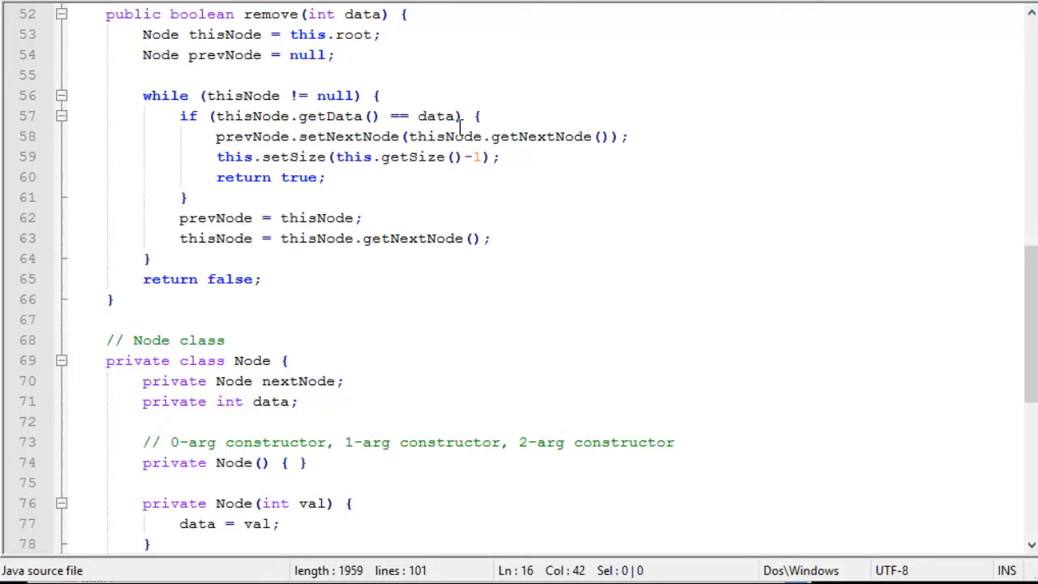
{"action": "mouse_move", "coordinate": [279, 150]}
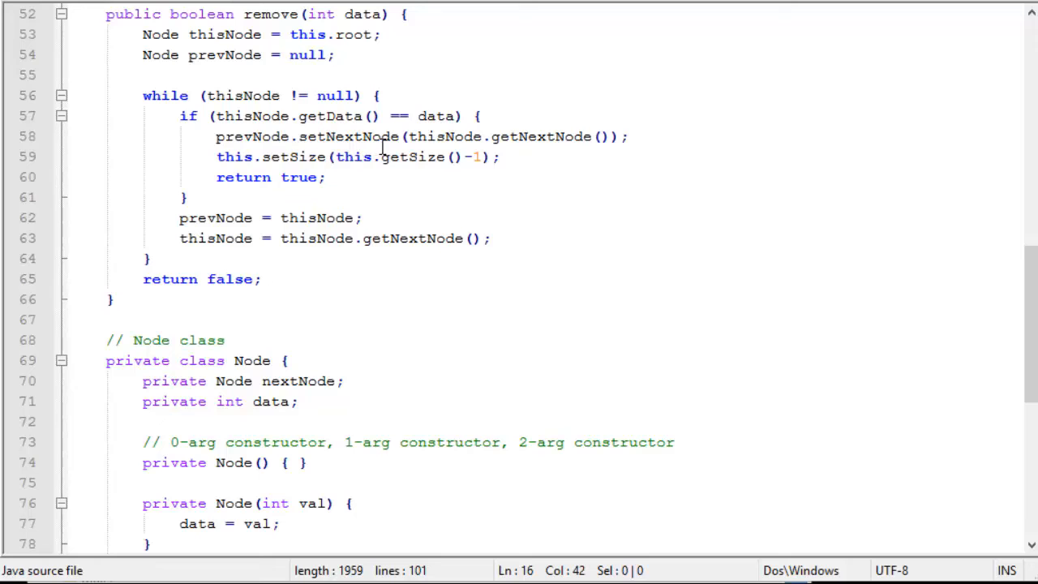
{"action": "mouse_move", "coordinate": [576, 148]}
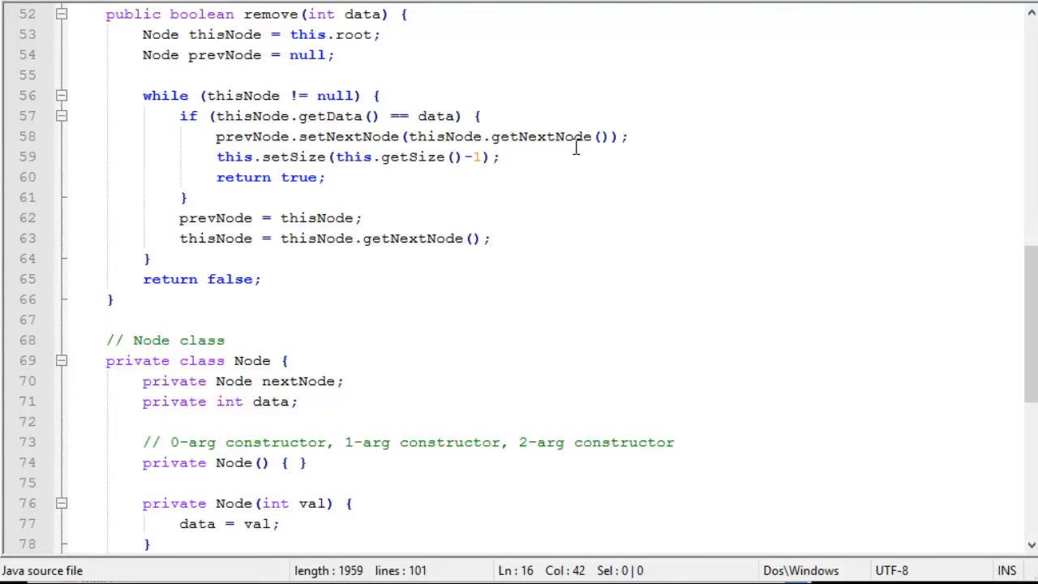
{"action": "mouse_move", "coordinate": [321, 144]}
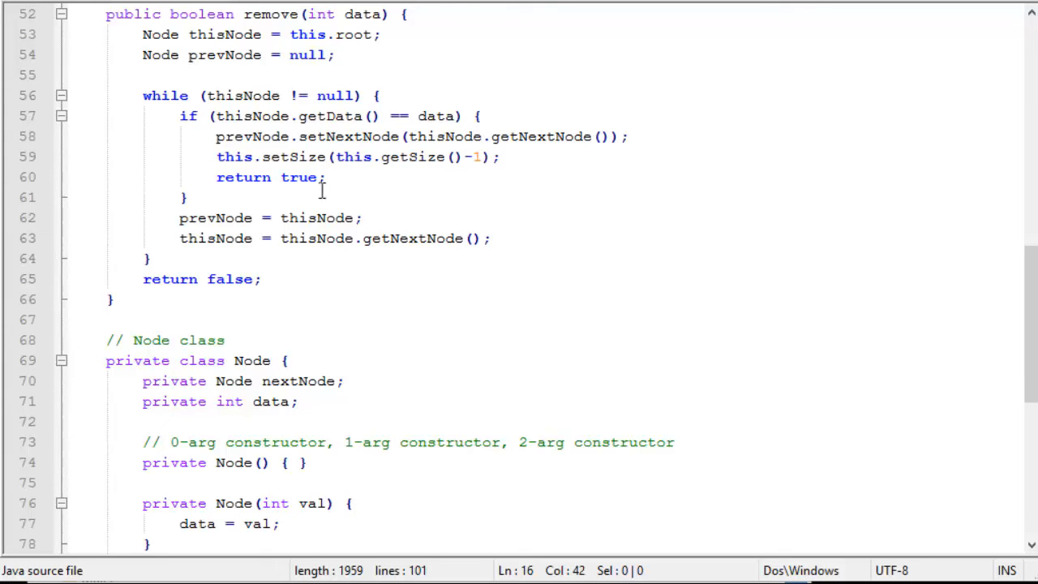
{"action": "mouse_move", "coordinate": [344, 188]}
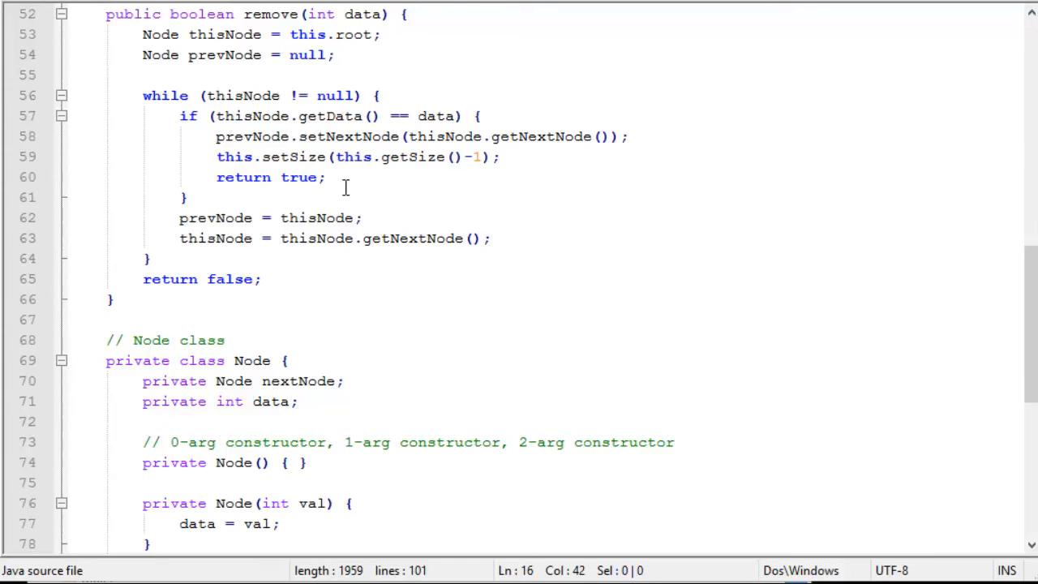
{"action": "mouse_move", "coordinate": [217, 121]}
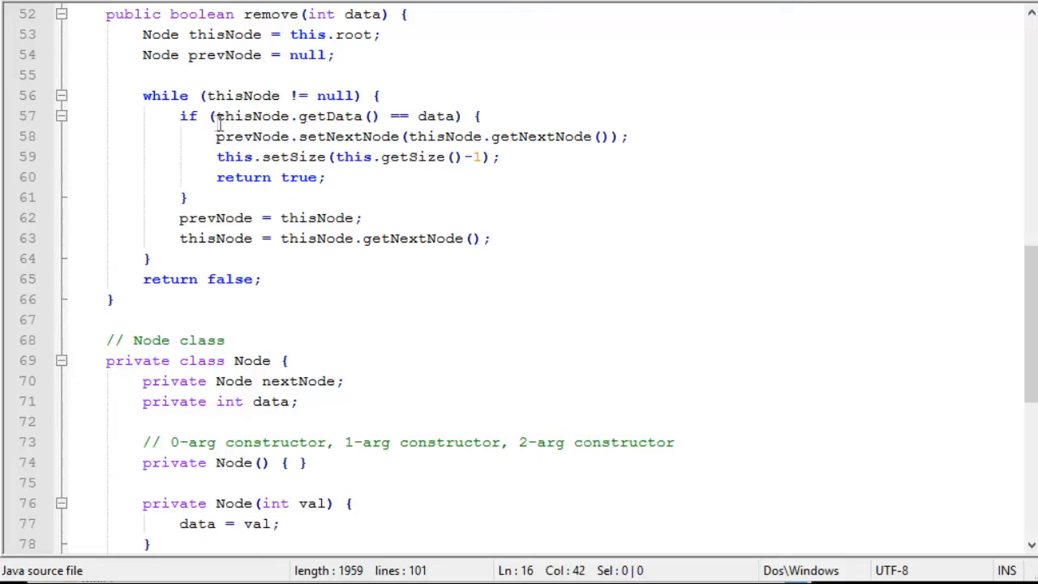
{"action": "mouse_move", "coordinate": [219, 218]}
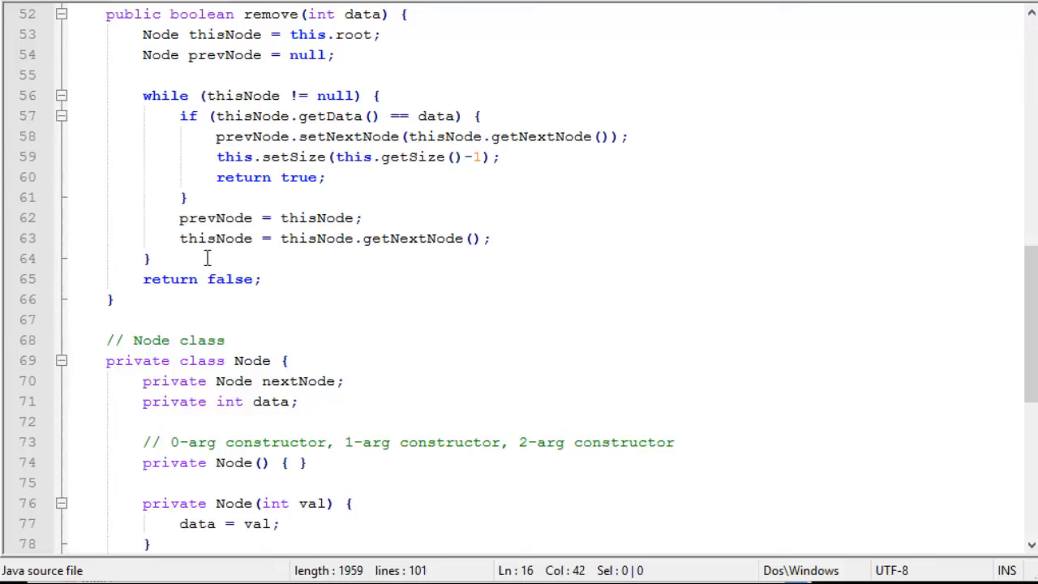
{"action": "mouse_move", "coordinate": [417, 249]}
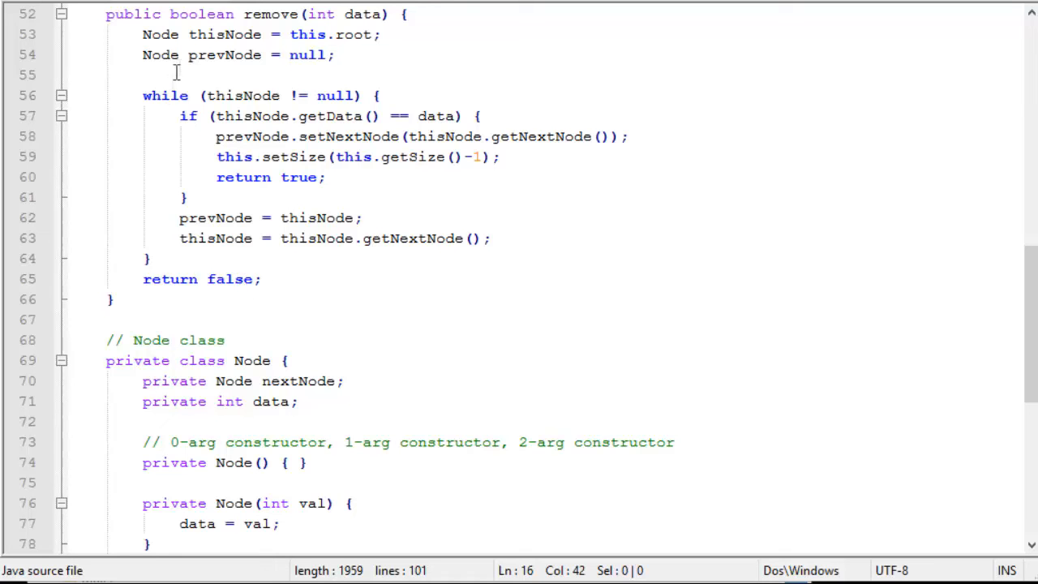
{"action": "mouse_move", "coordinate": [387, 294]}
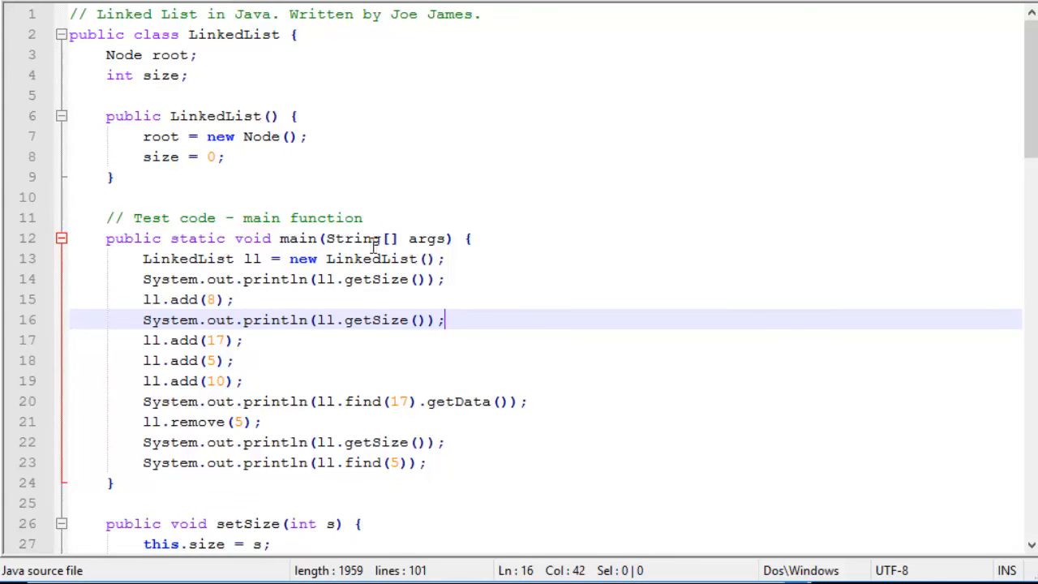
{"action": "mouse_move", "coordinate": [170, 274]}
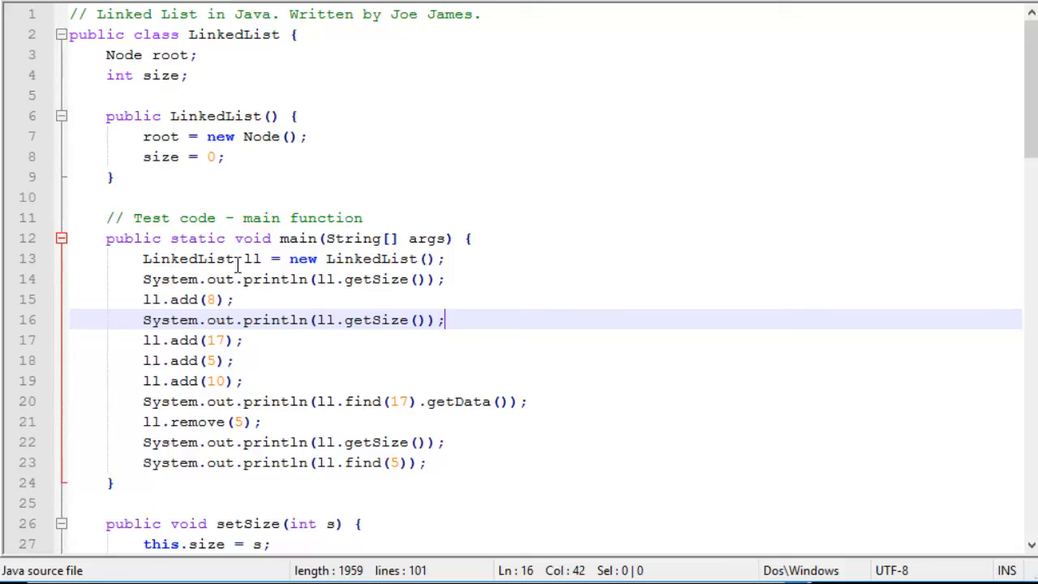
{"action": "mouse_move", "coordinate": [271, 259]}
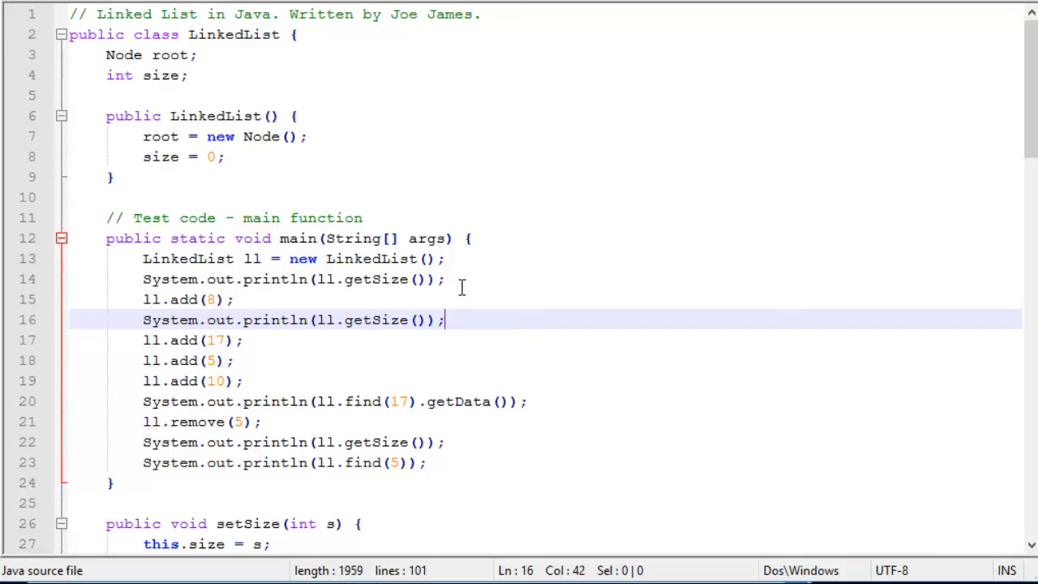
{"action": "mouse_move", "coordinate": [154, 311]}
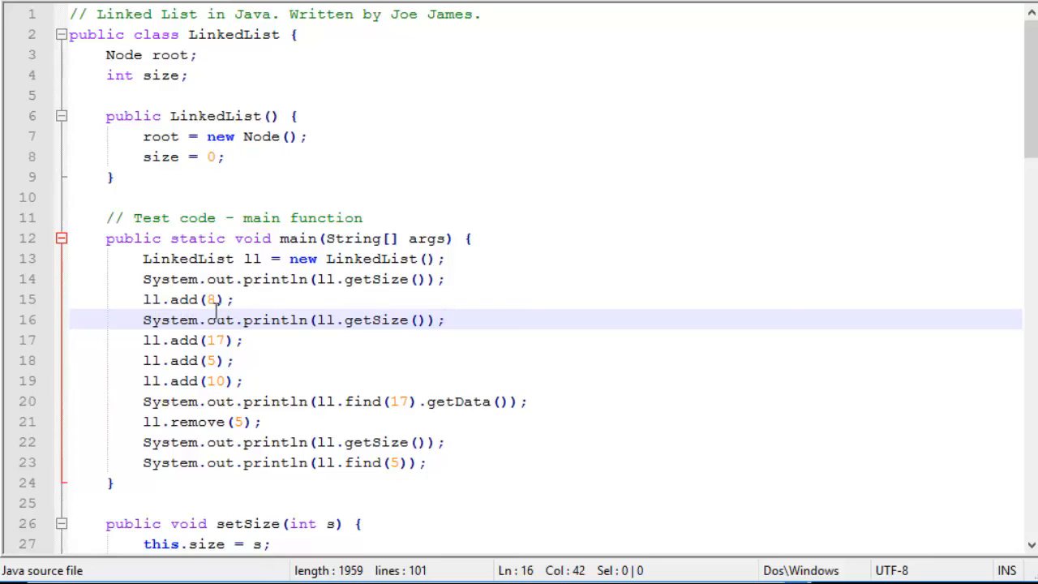
{"action": "mouse_move", "coordinate": [344, 330]}
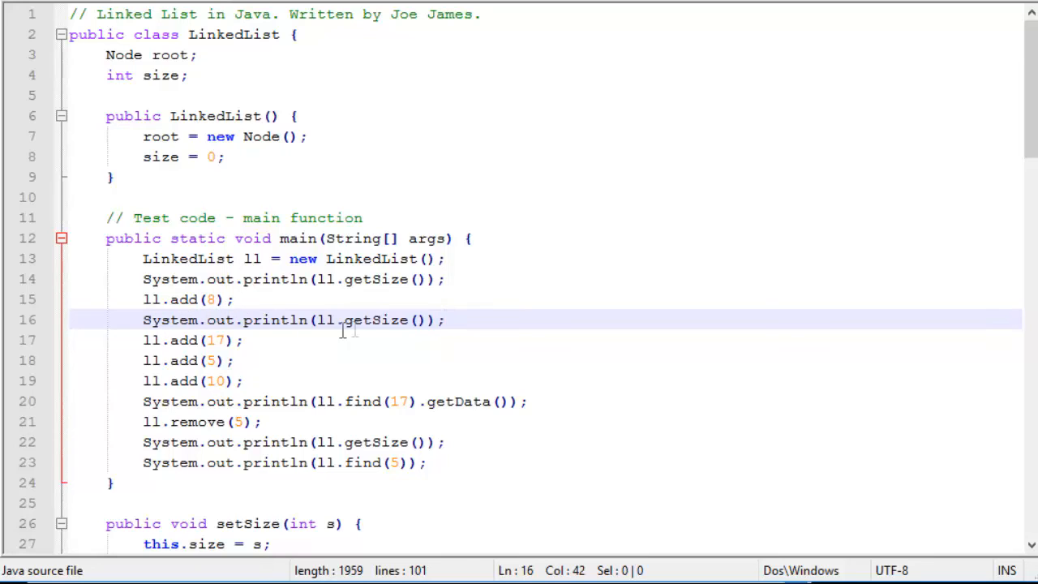
{"action": "mouse_move", "coordinate": [397, 339]}
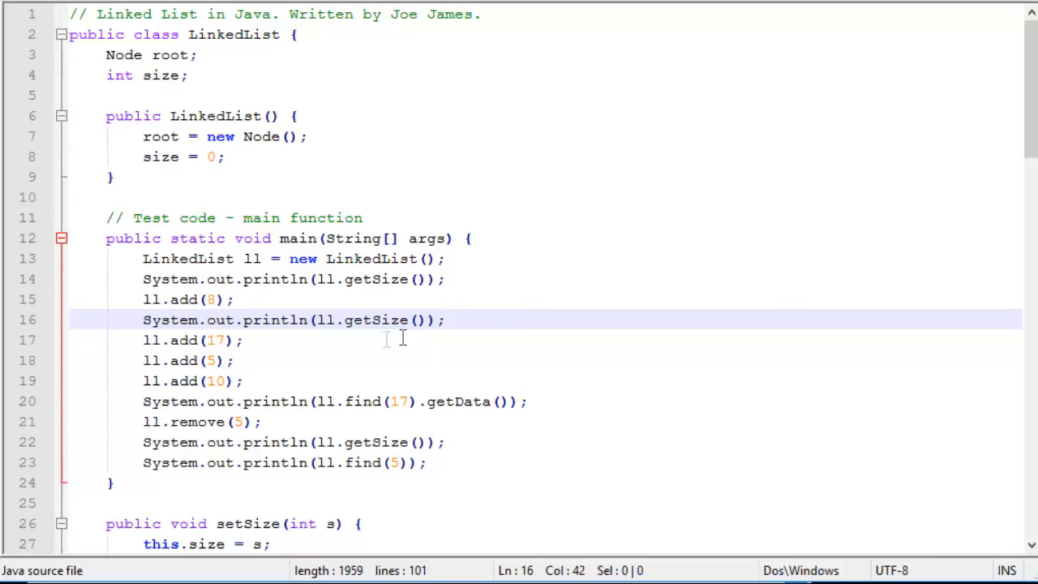
{"action": "mouse_move", "coordinate": [168, 349]}
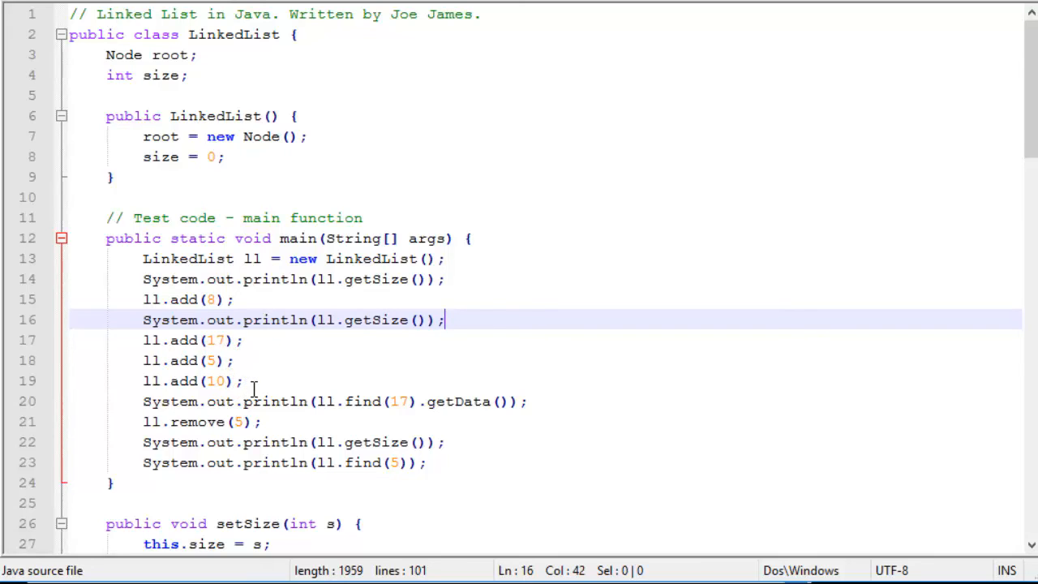
{"action": "mouse_move", "coordinate": [370, 409]}
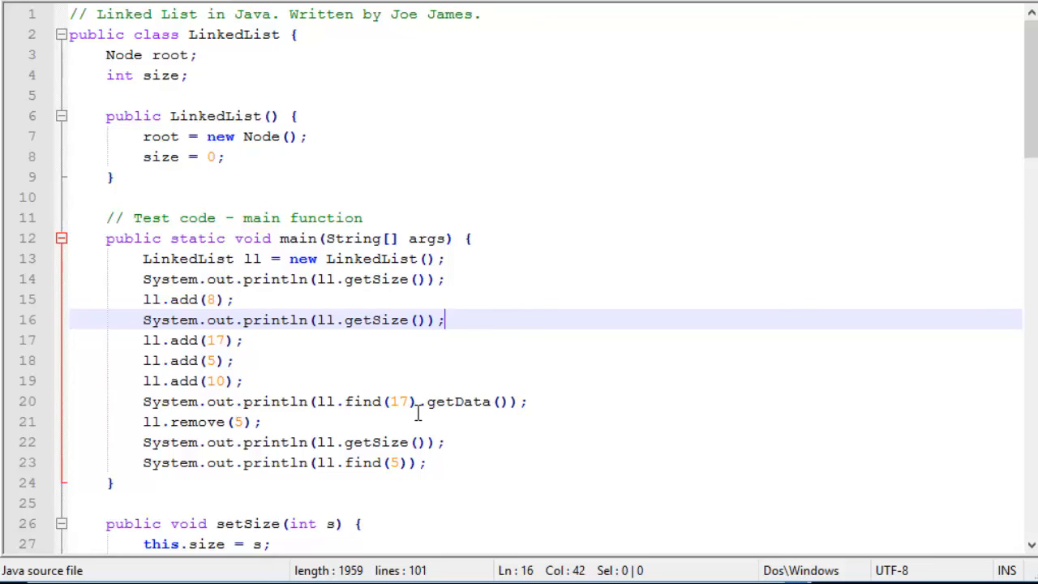
{"action": "mouse_move", "coordinate": [377, 384]}
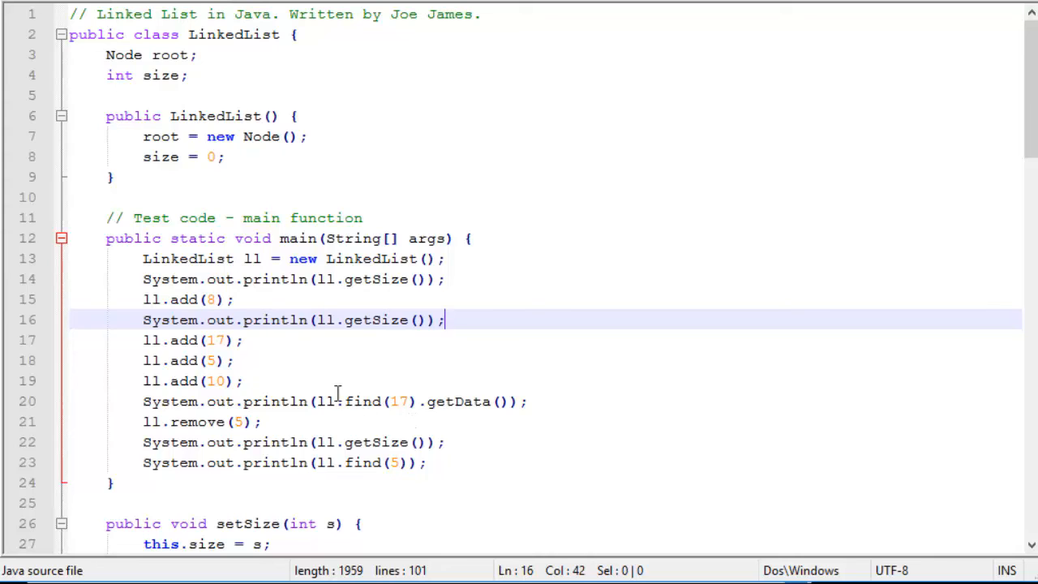
{"action": "mouse_move", "coordinate": [388, 407]}
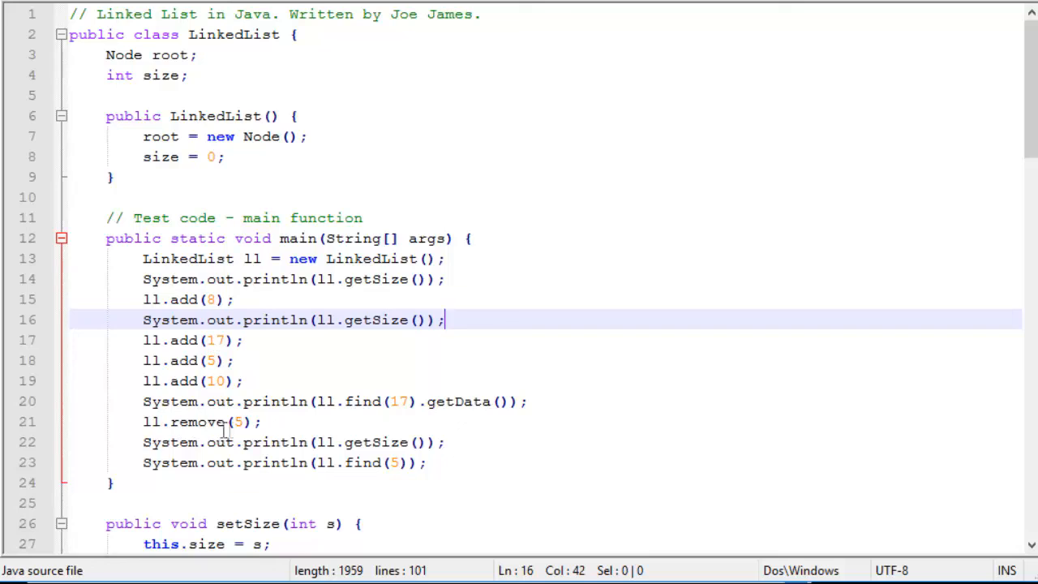
{"action": "mouse_move", "coordinate": [255, 422]}
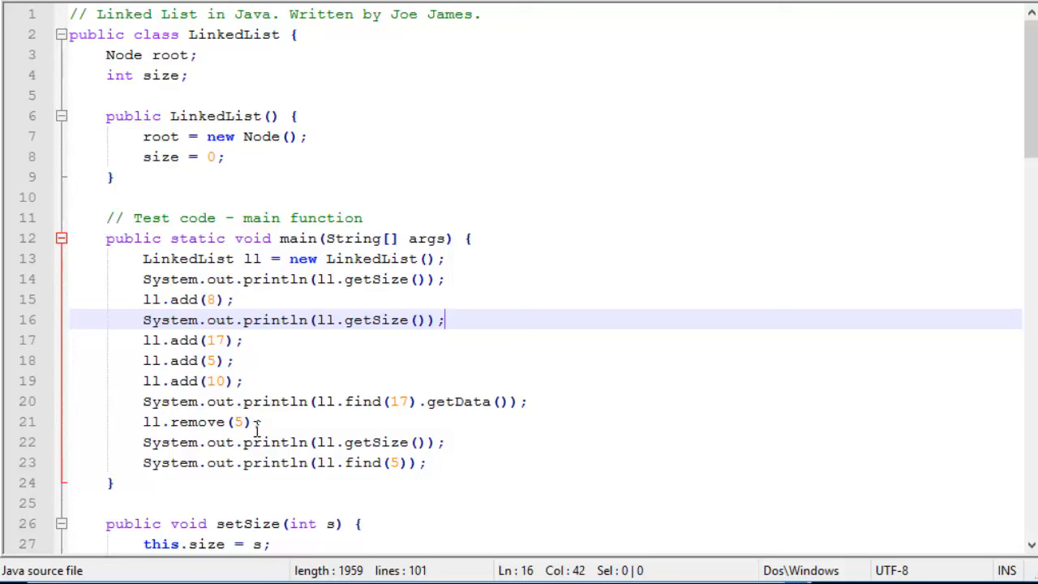
{"action": "mouse_move", "coordinate": [304, 450]}
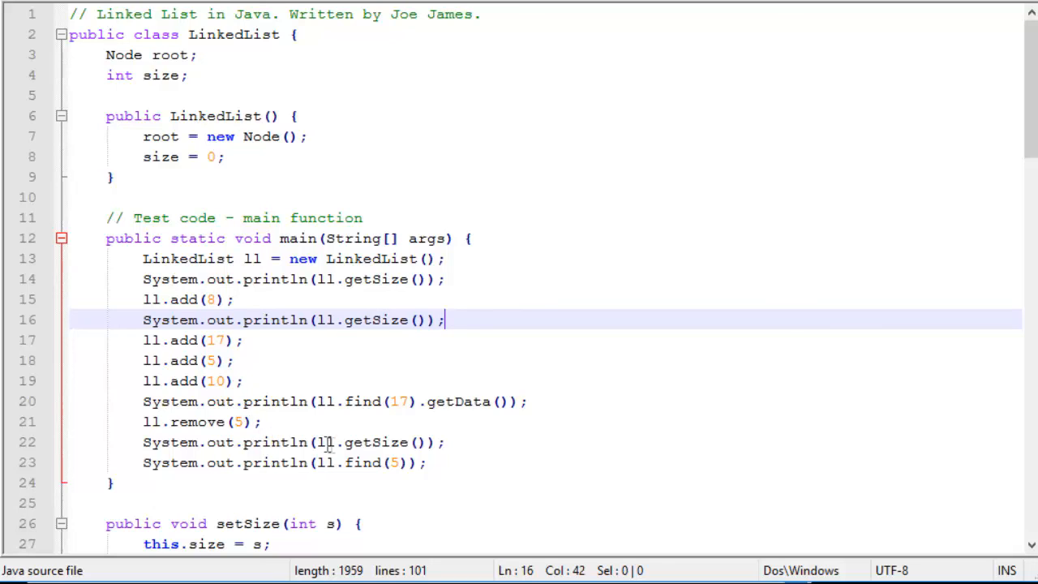
{"action": "mouse_move", "coordinate": [206, 469]}
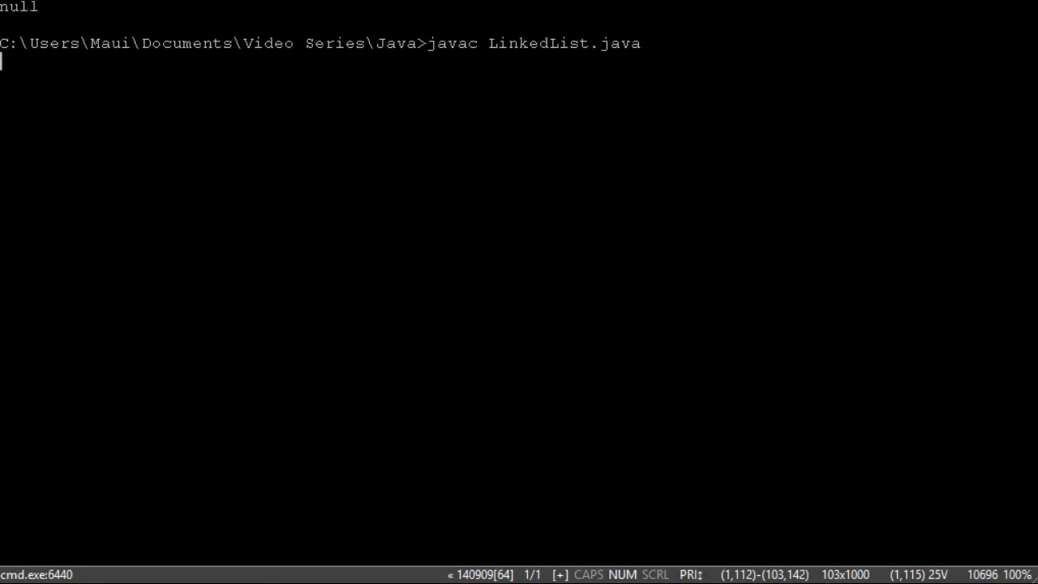
{"action": "type", "text": "java LinkedList"}
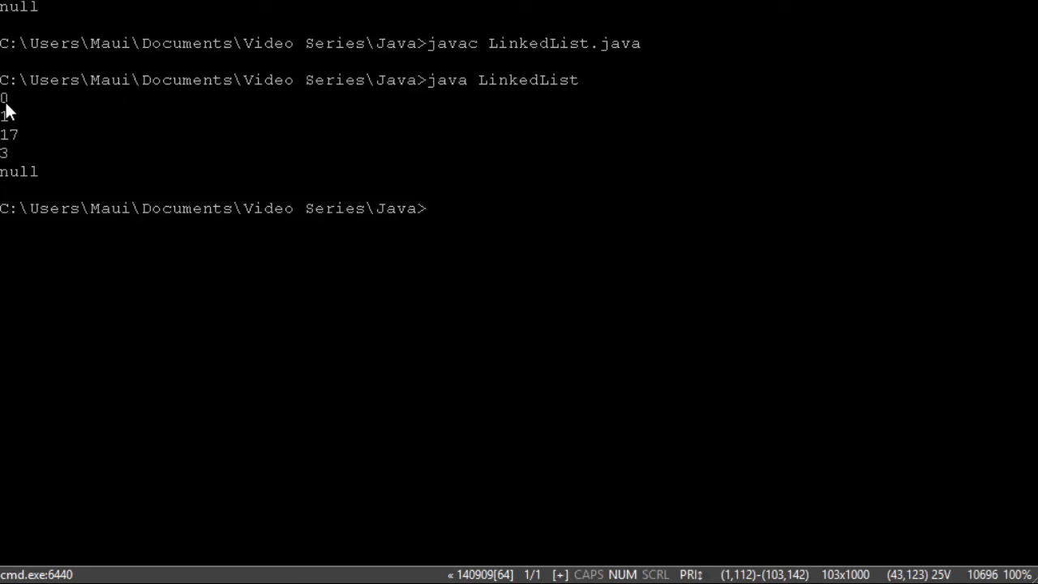
{"action": "mouse_move", "coordinate": [16, 134]}
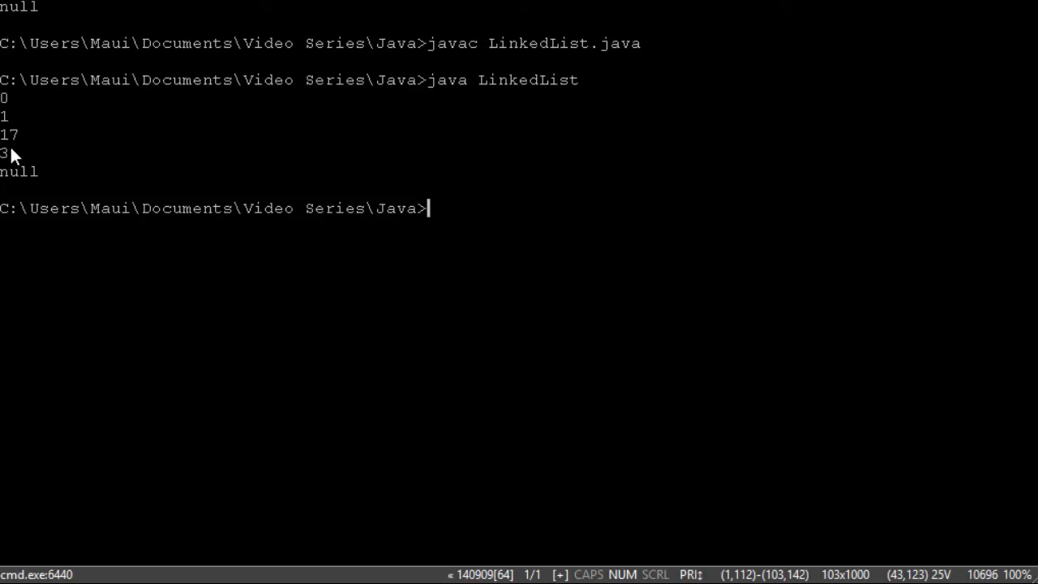
{"action": "mouse_move", "coordinate": [12, 168]}
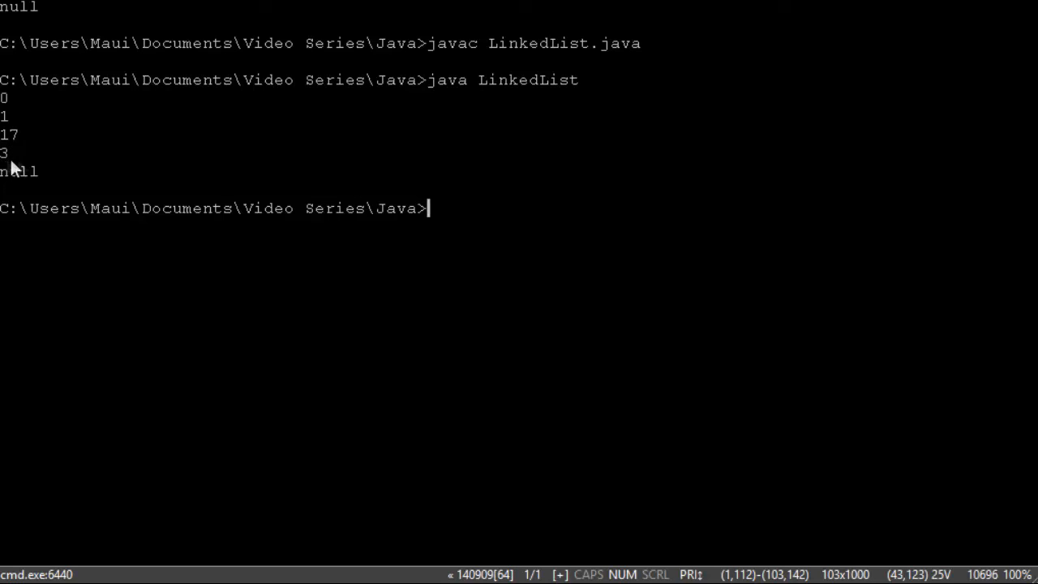
{"action": "mouse_move", "coordinate": [10, 185]}
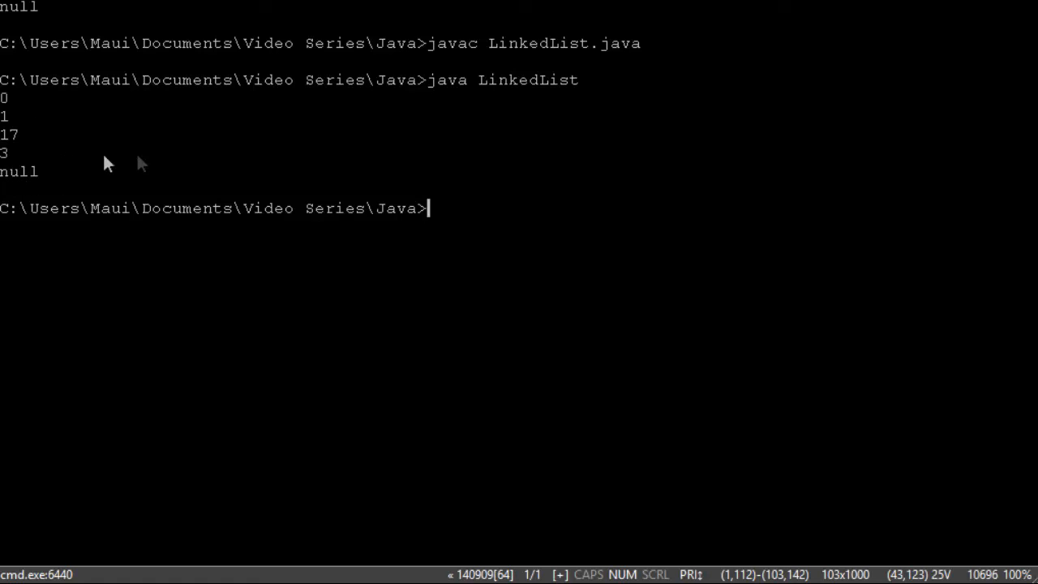
{"action": "mouse_move", "coordinate": [778, 167]}
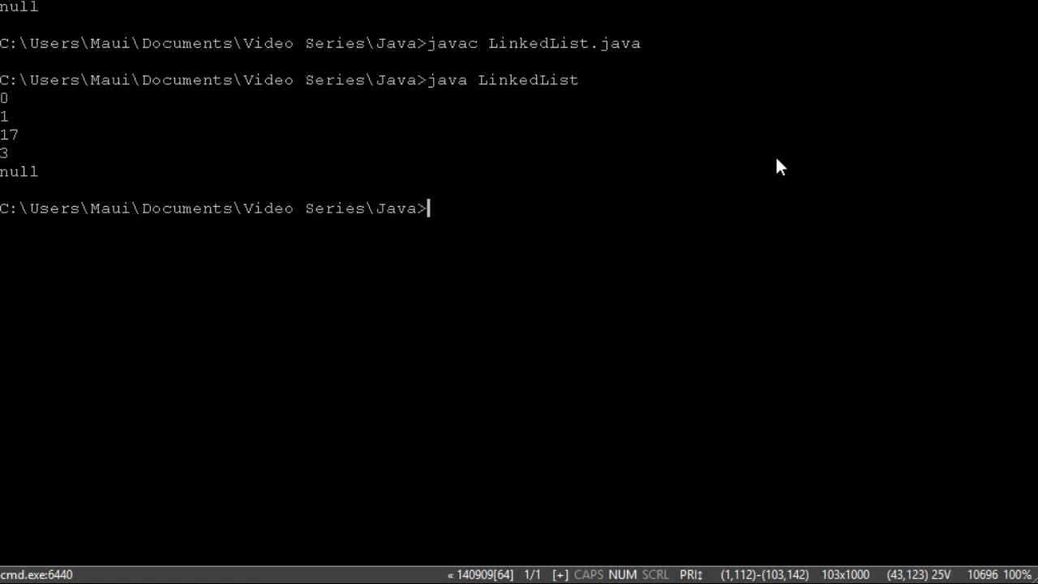